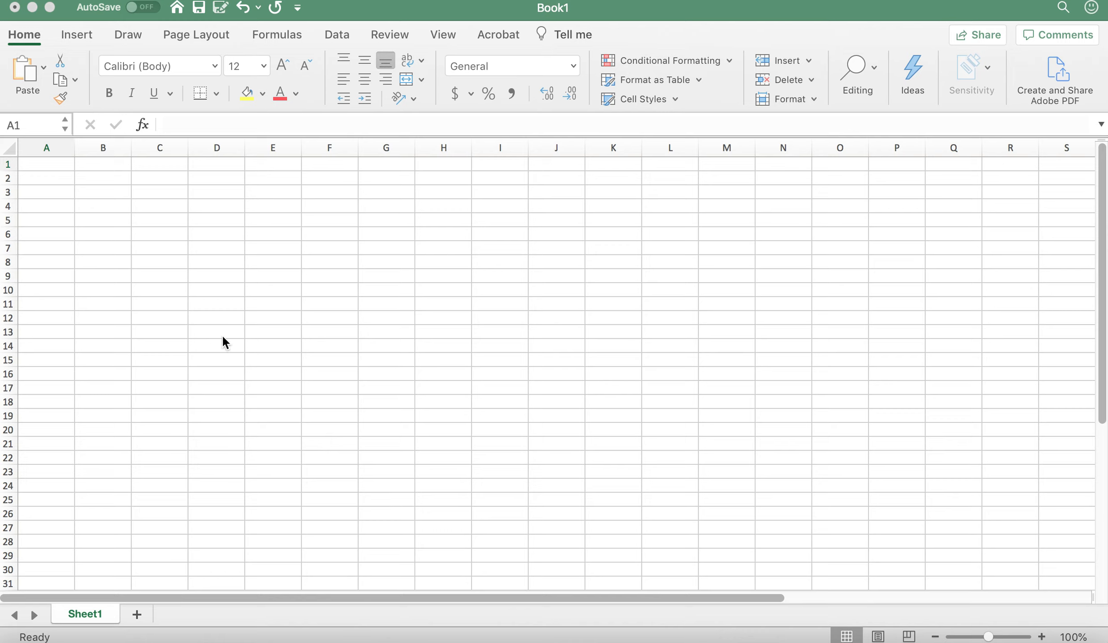
pyautogui.moveTo(47, 168)
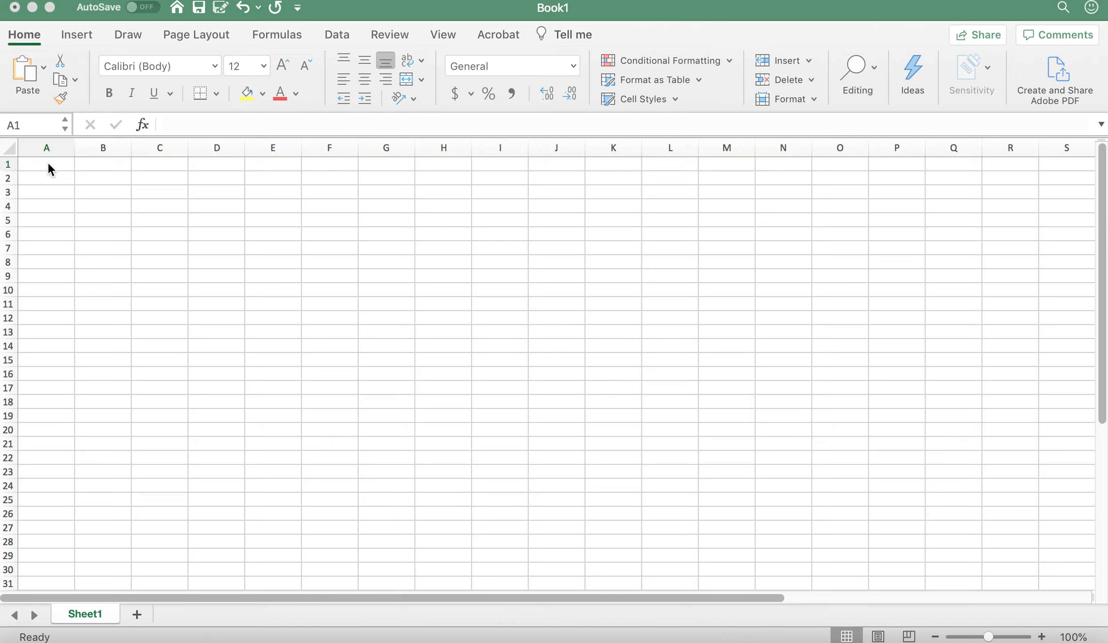
# Enter the formulas =1/265, =1/290 and =1/310 in cells A1 to A3.
pyautogui.click(46, 164)
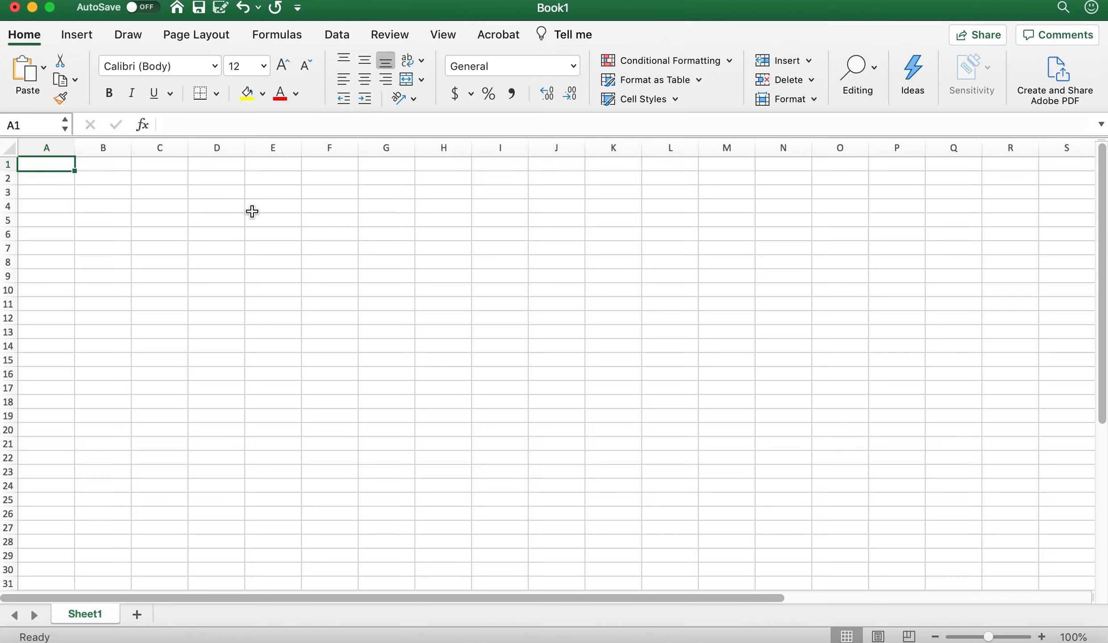
pyautogui.write('=1')
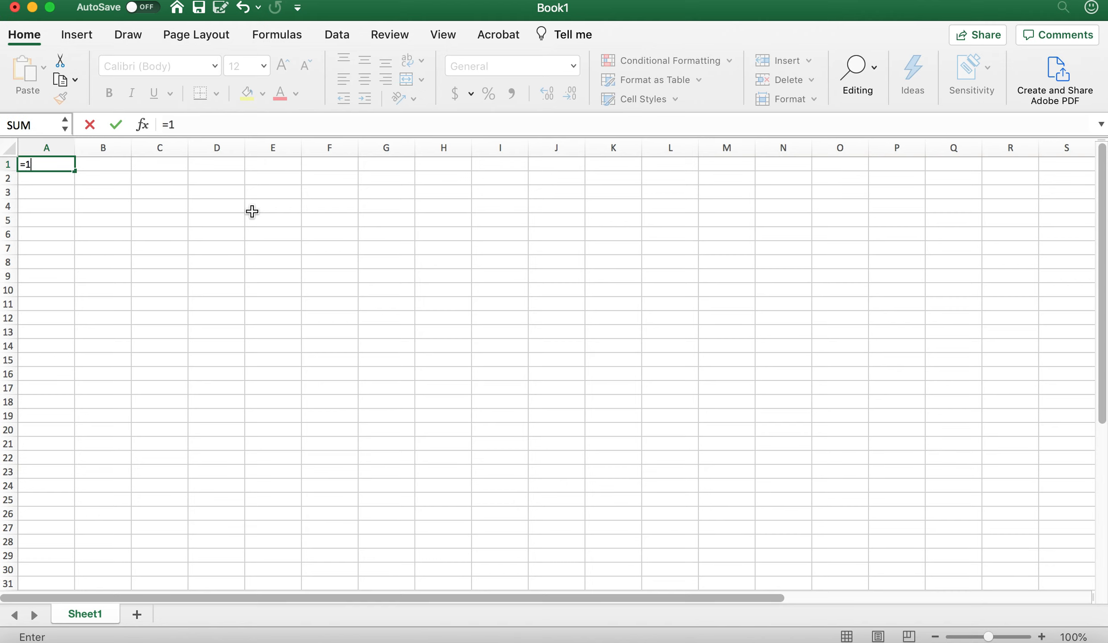
pyautogui.write('/26')
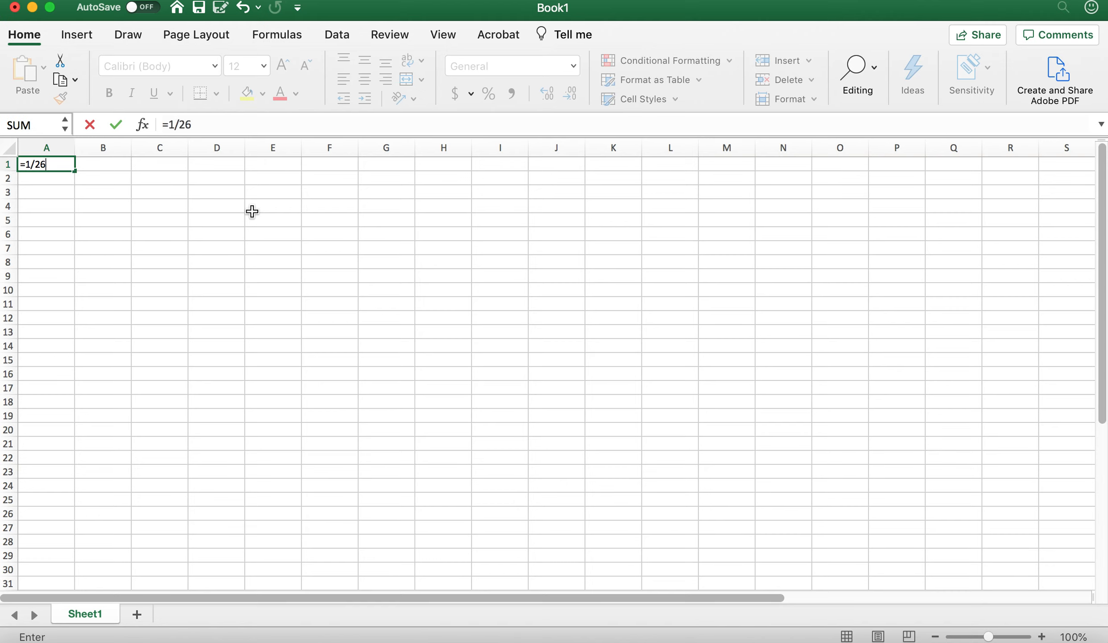
pyautogui.write('5')
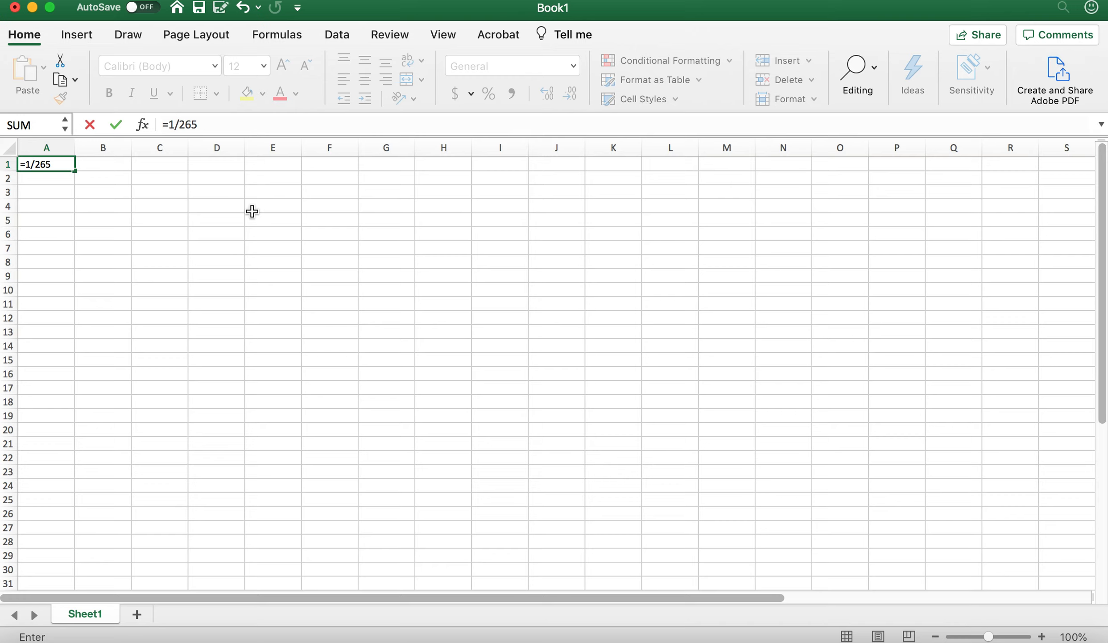
pyautogui.press('Return')
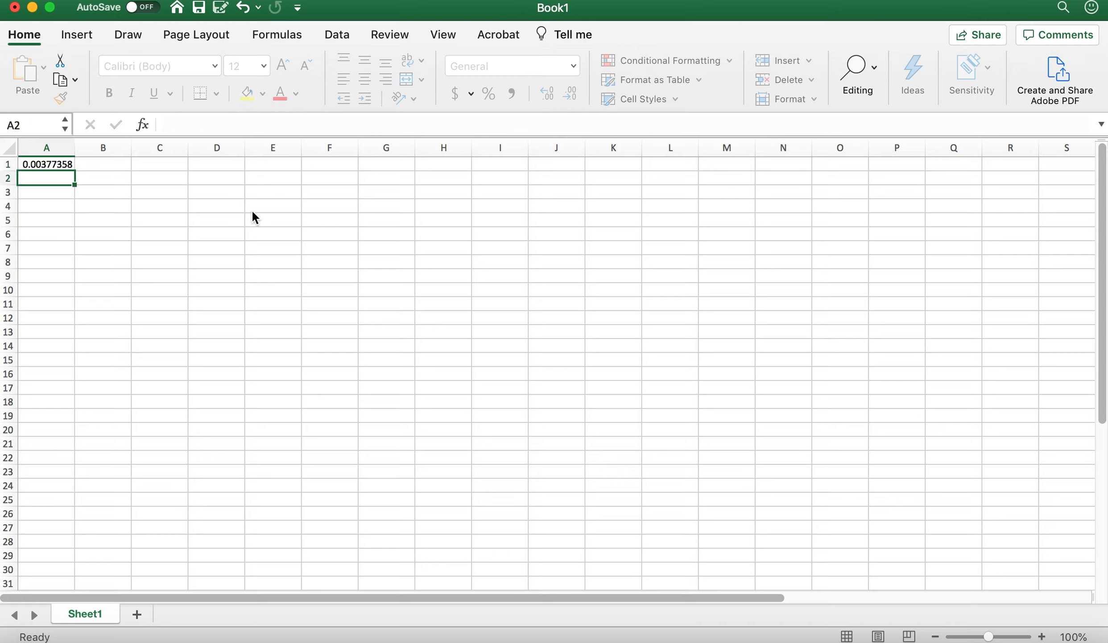
pyautogui.write('=')
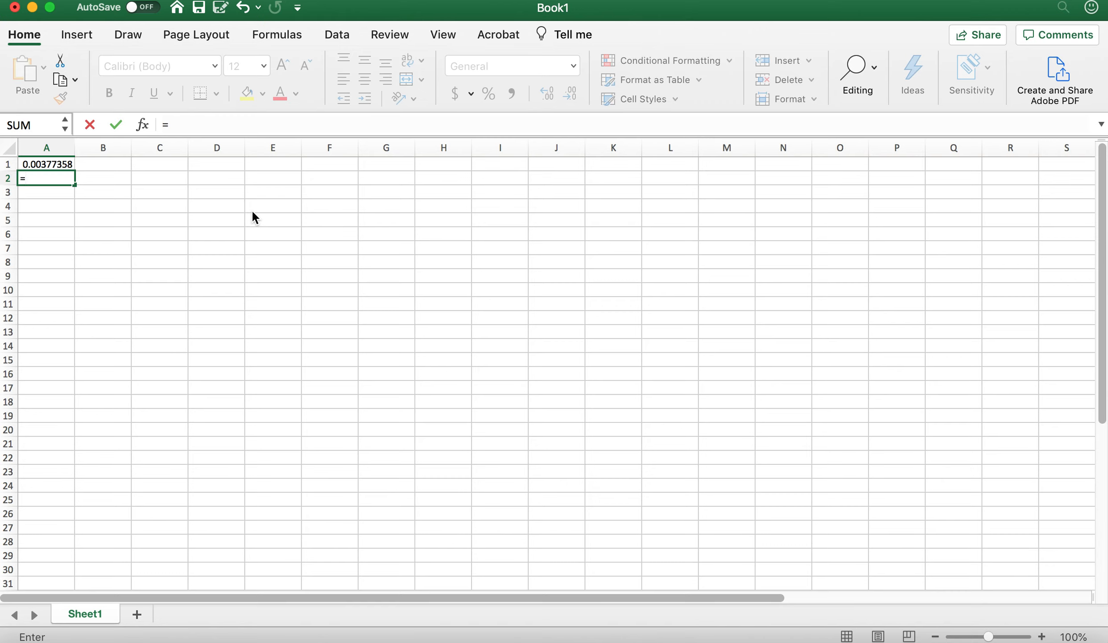
pyautogui.write('1')
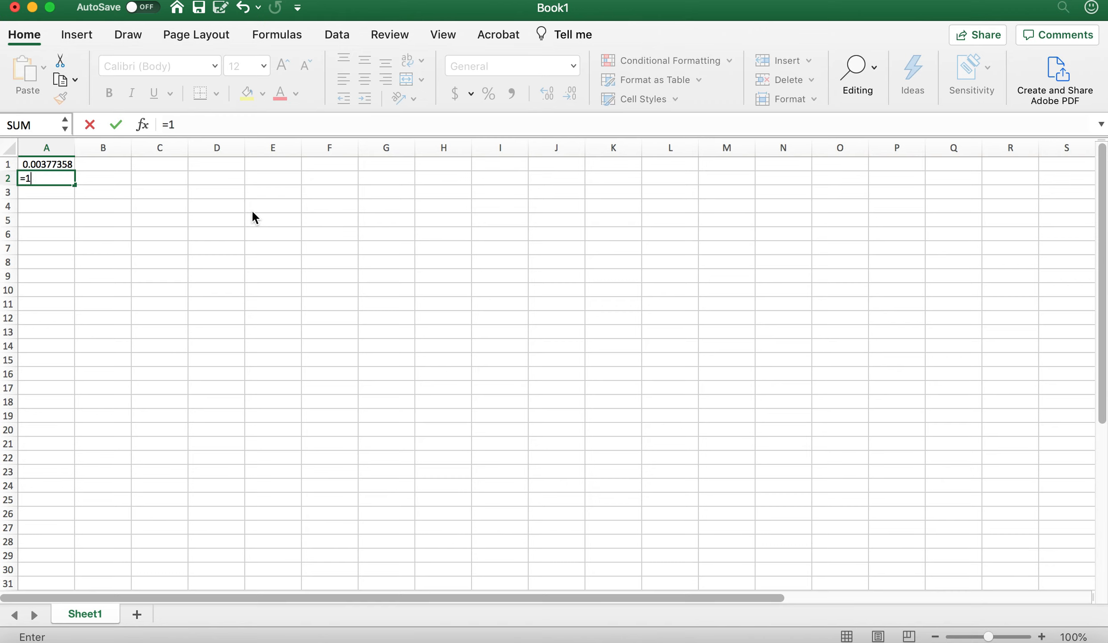
pyautogui.write('/290')
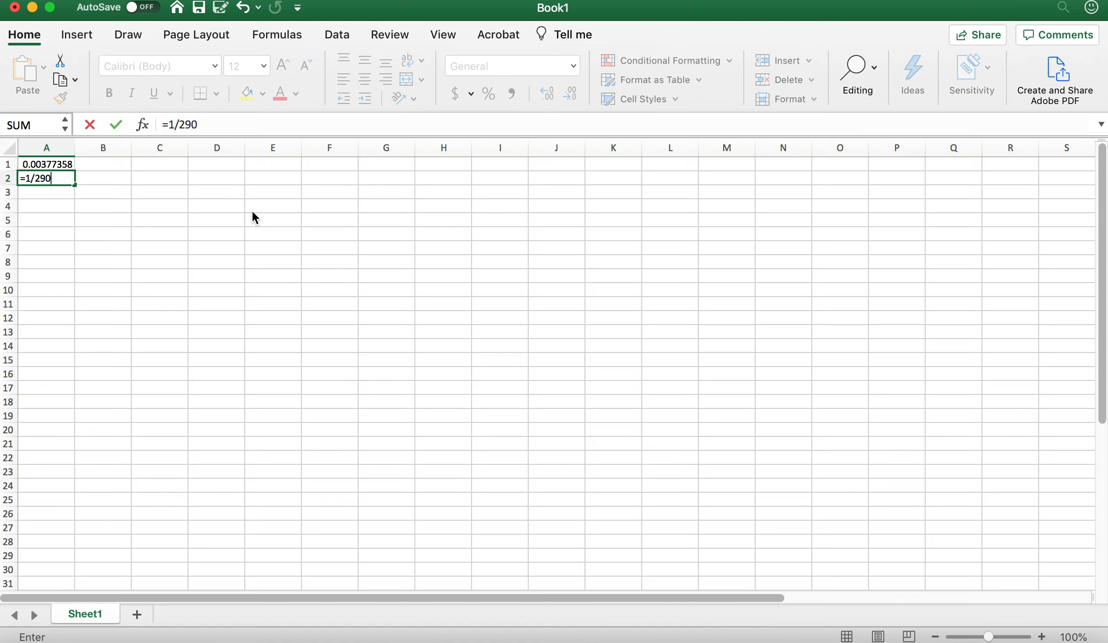
pyautogui.press('Return')
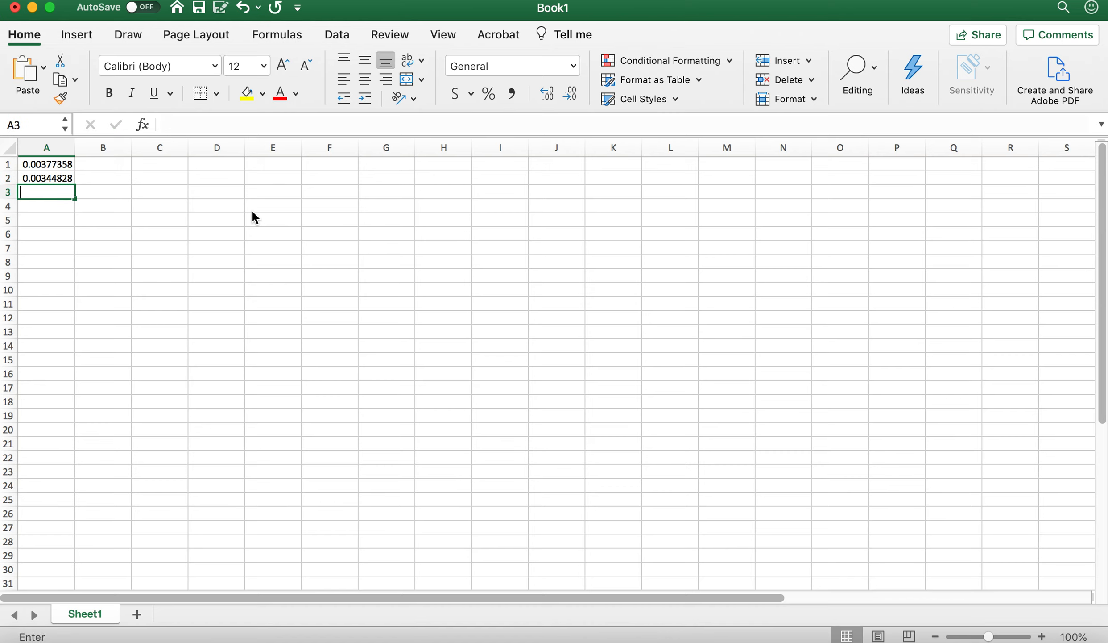
pyautogui.write('=1/2')
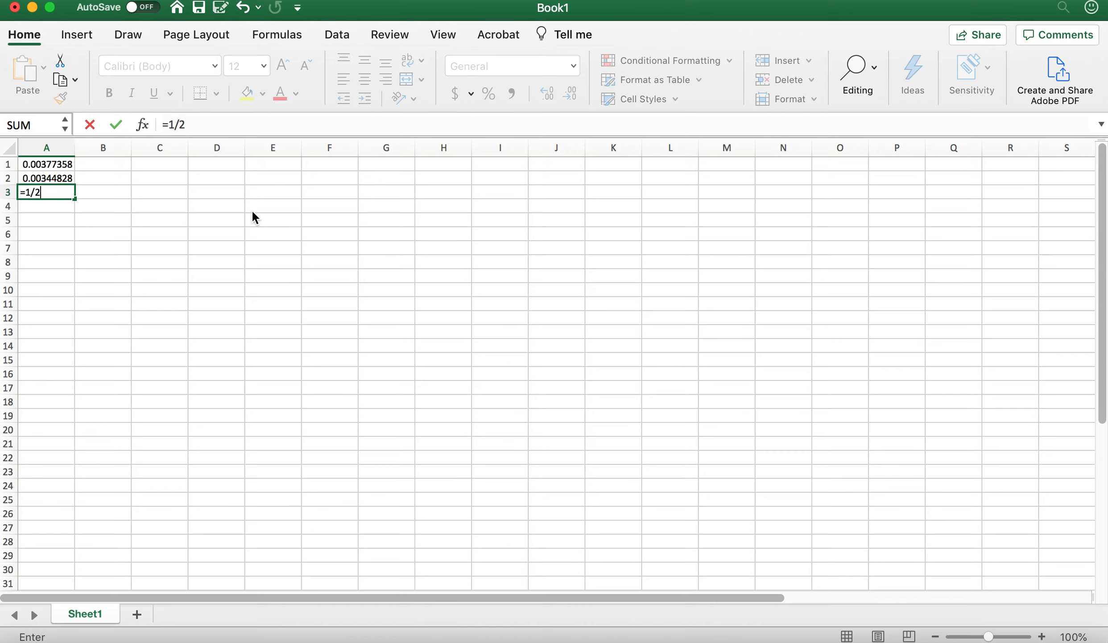
pyautogui.write('10')
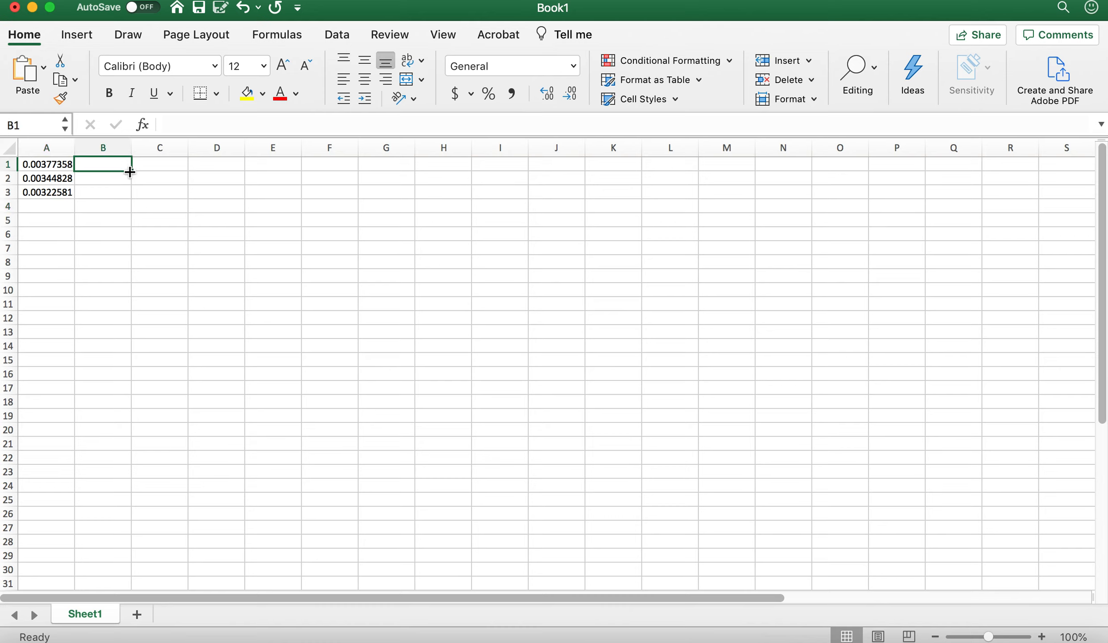
# Enter the ln k values -12, -11 and -10 down cells B1 to B3.
pyautogui.write('-')
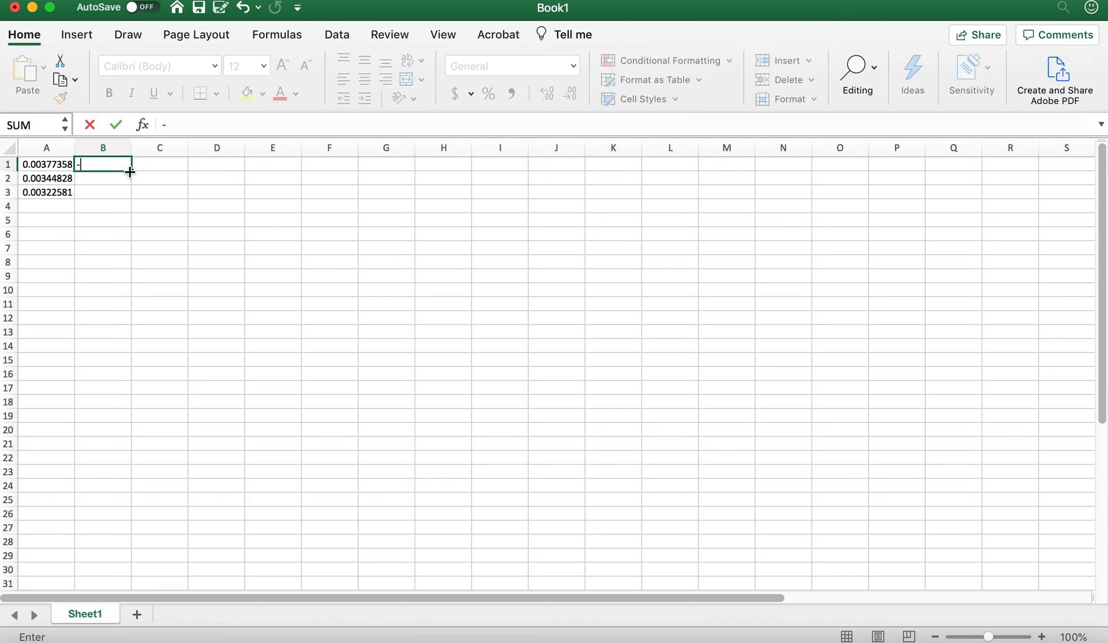
pyautogui.press('Return')
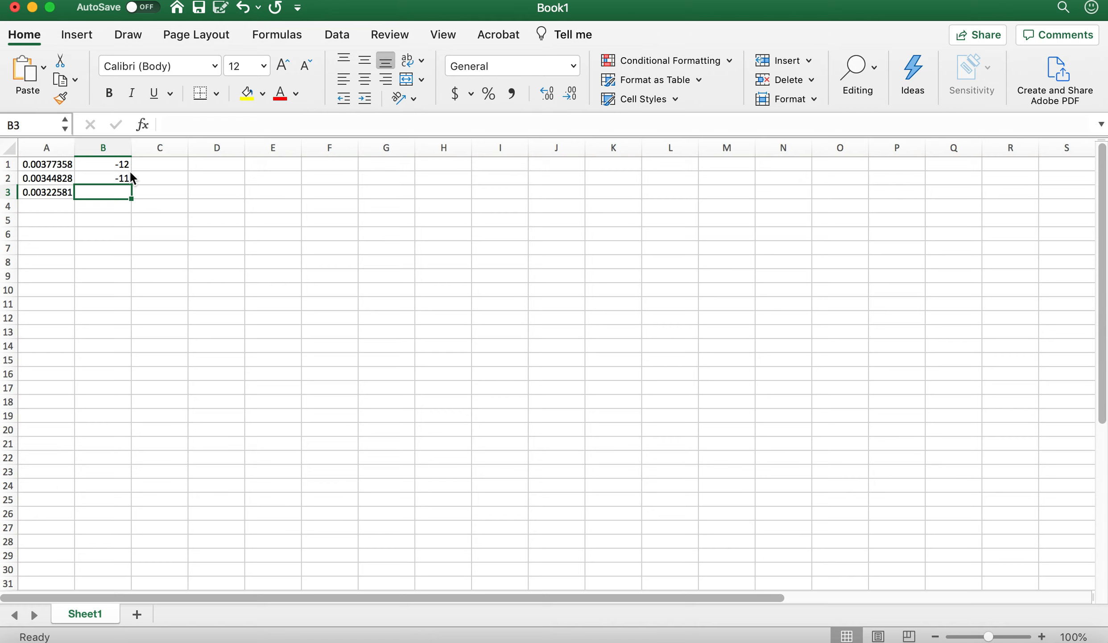
pyautogui.write('-10')
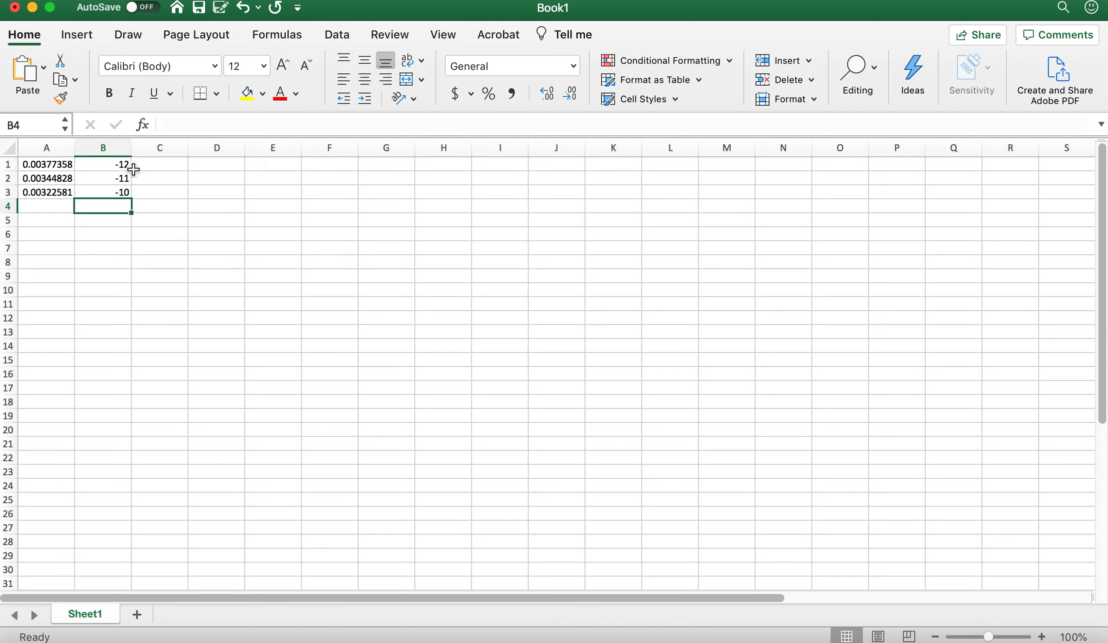
pyautogui.moveTo(44, 161)
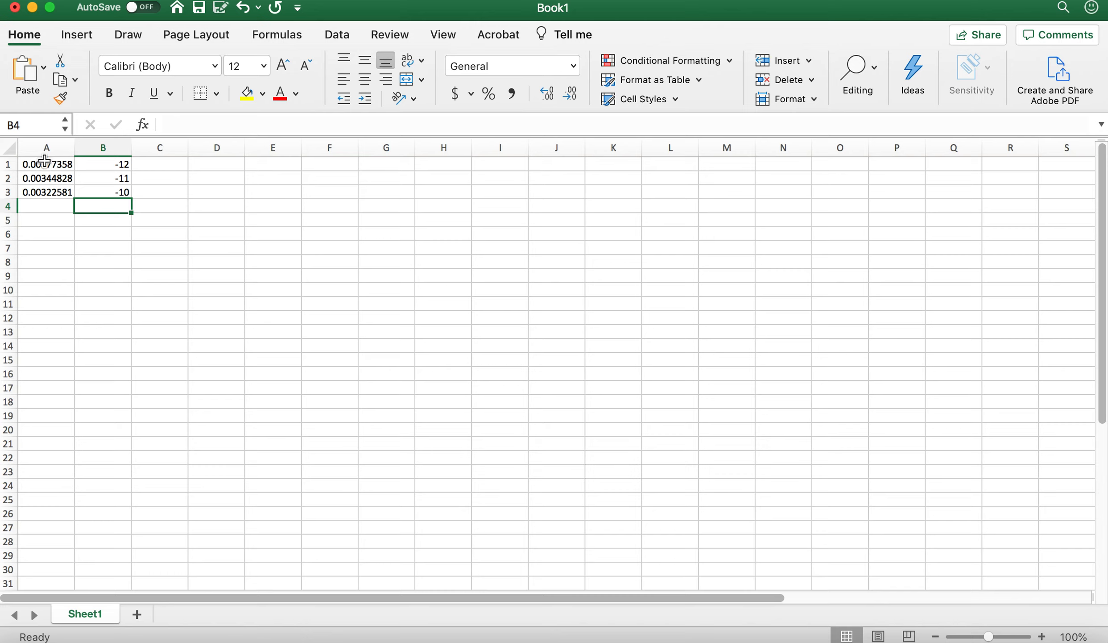
# Select the six-value data block A1:B3.
pyautogui.click(47, 163)
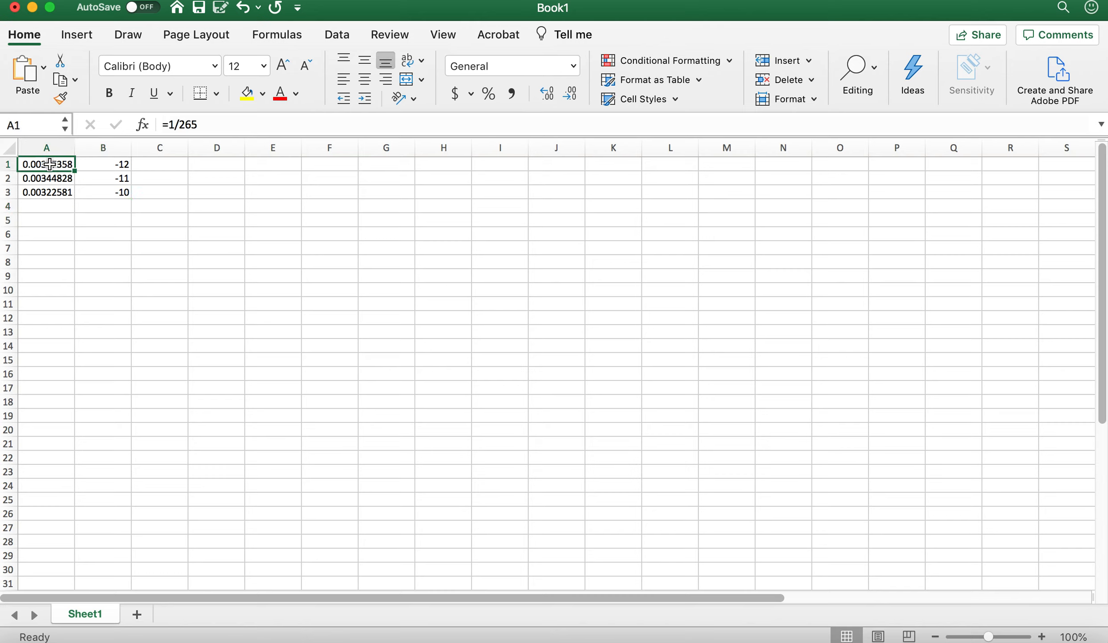
pyautogui.click(103, 163)
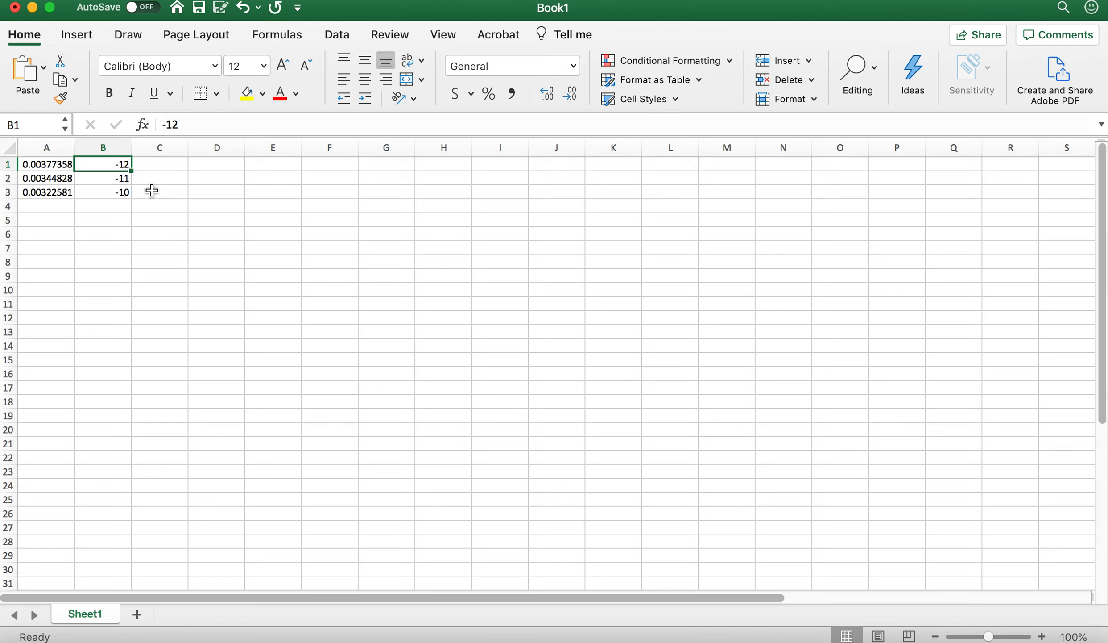
pyautogui.click(46, 164)
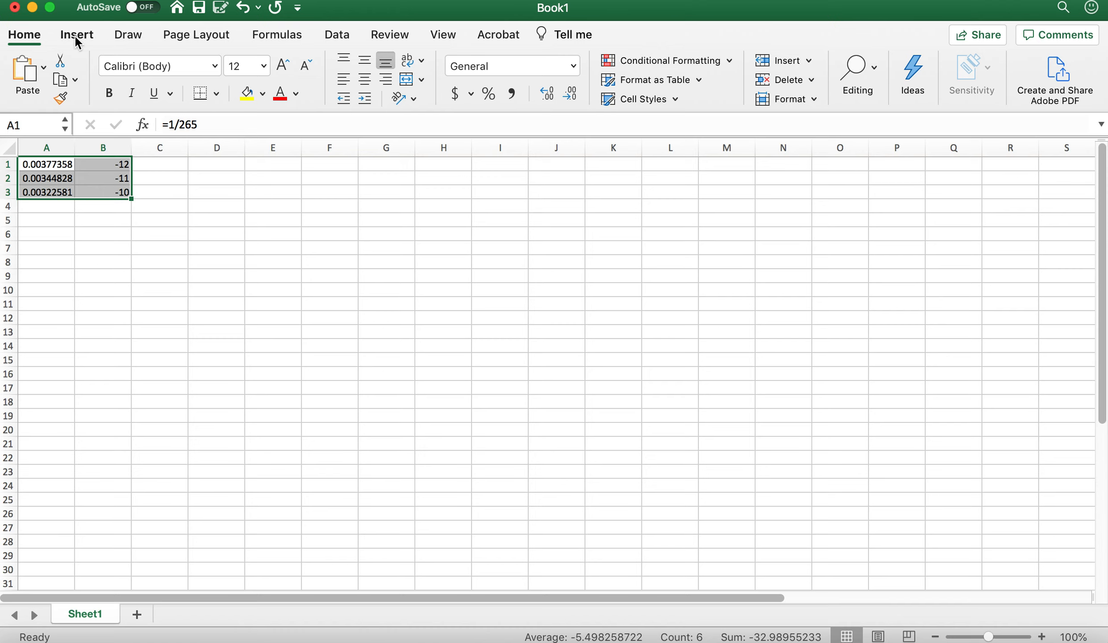
# Insert a markers-only Scatter chart of the selected data.
pyautogui.click(76, 34)
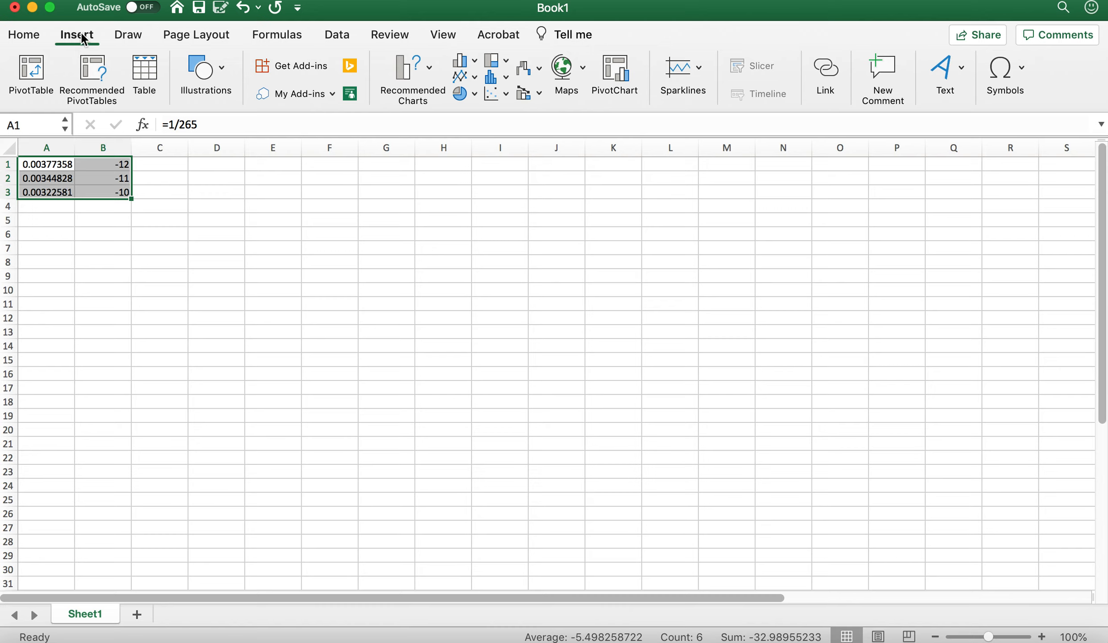
pyautogui.moveTo(491, 94)
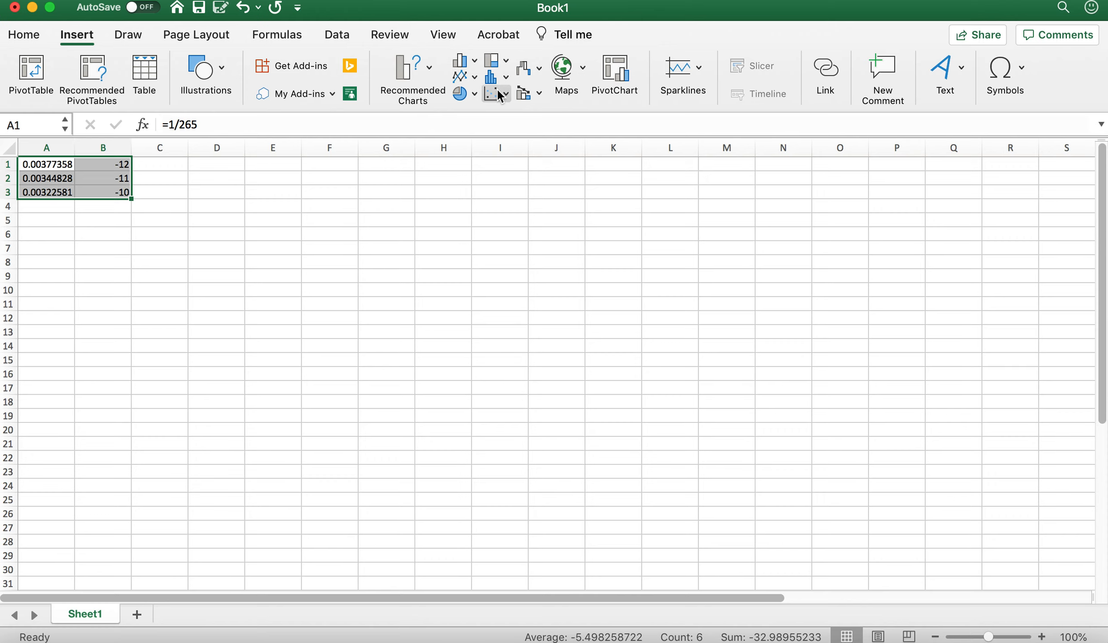
pyautogui.click(492, 94)
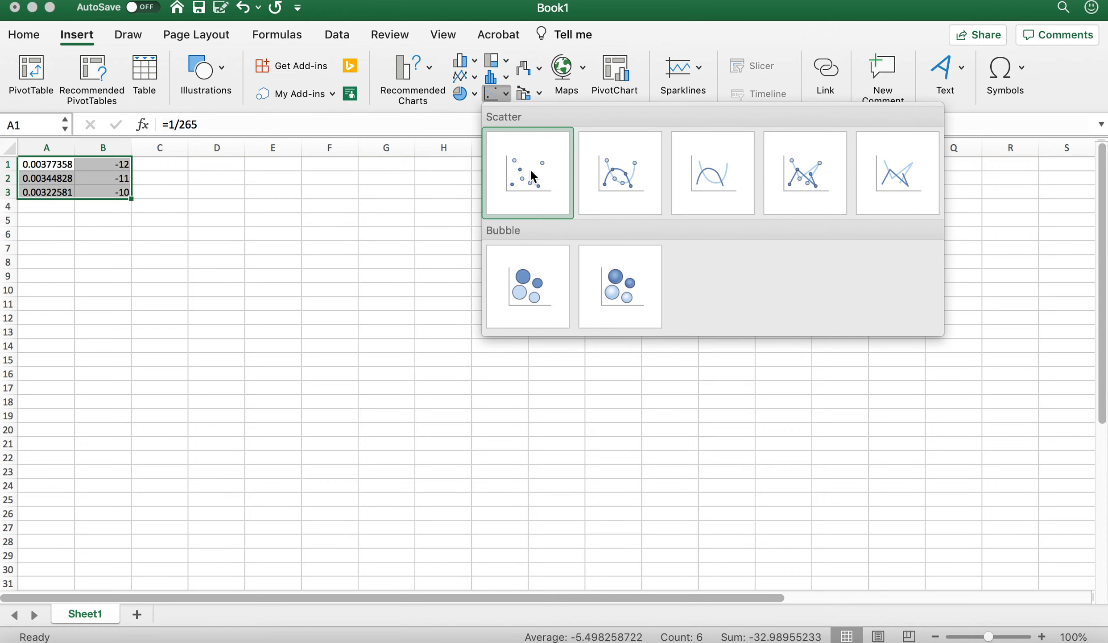
pyautogui.click(527, 172)
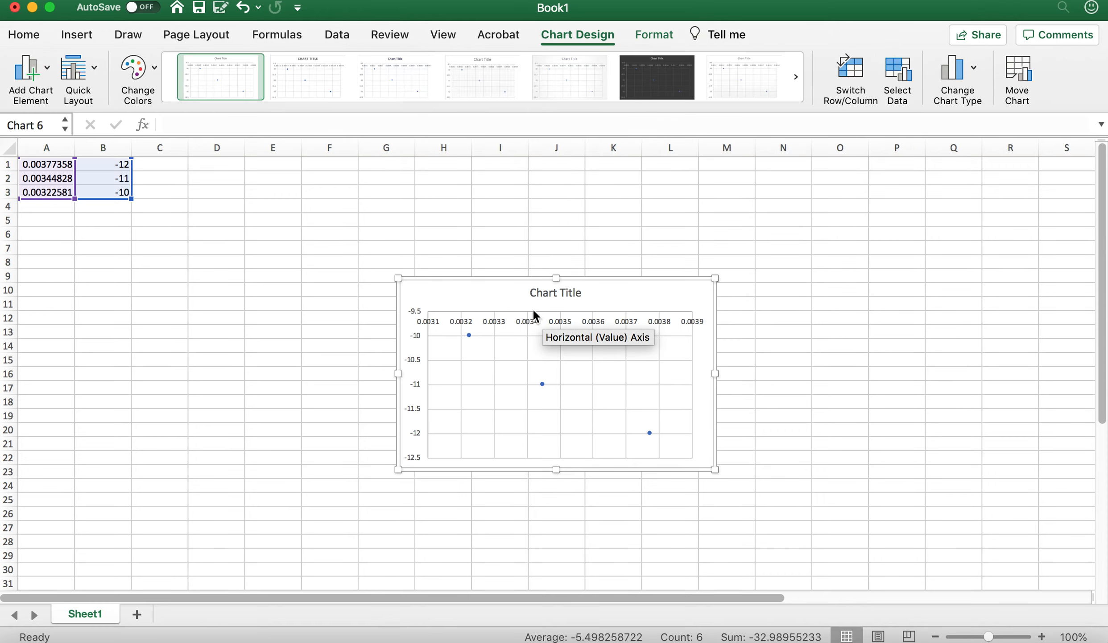
pyautogui.moveTo(643, 439)
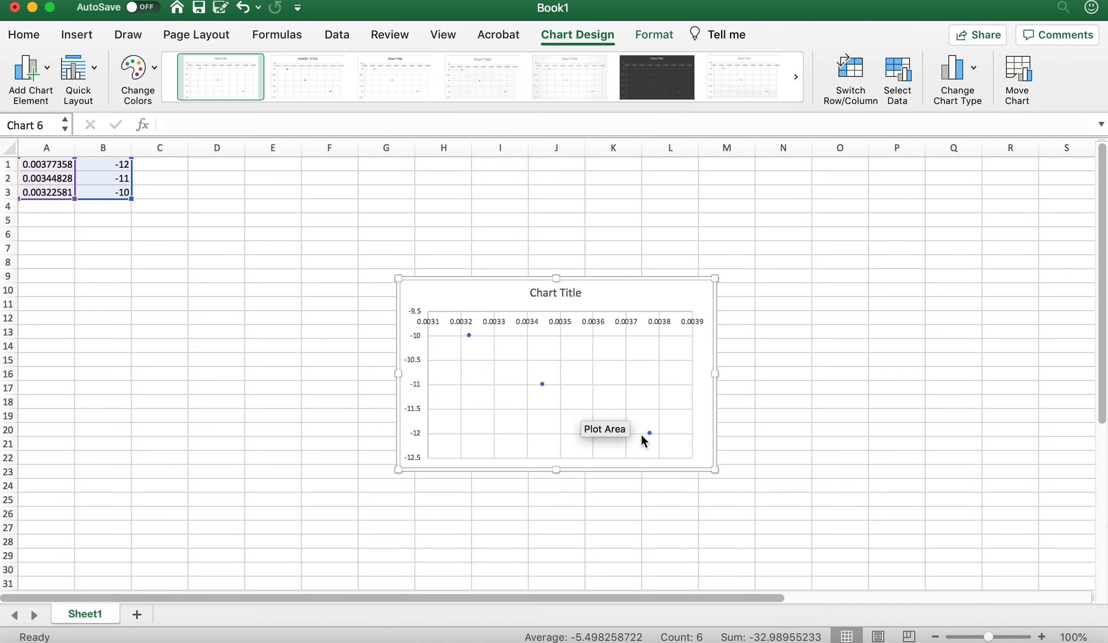
pyautogui.moveTo(599, 394)
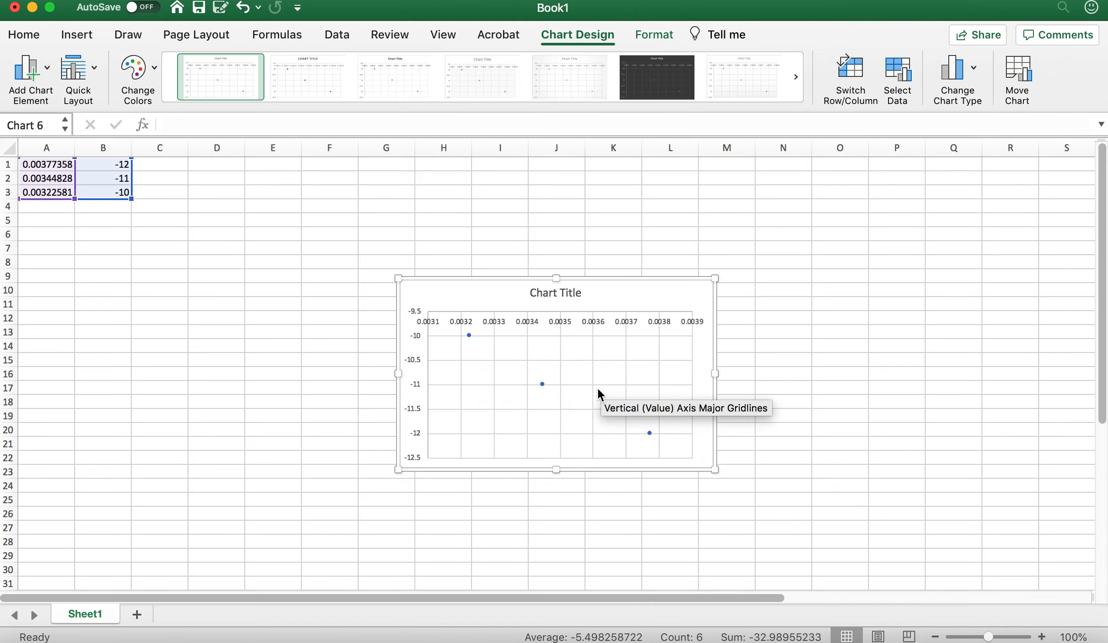
pyautogui.moveTo(542, 383)
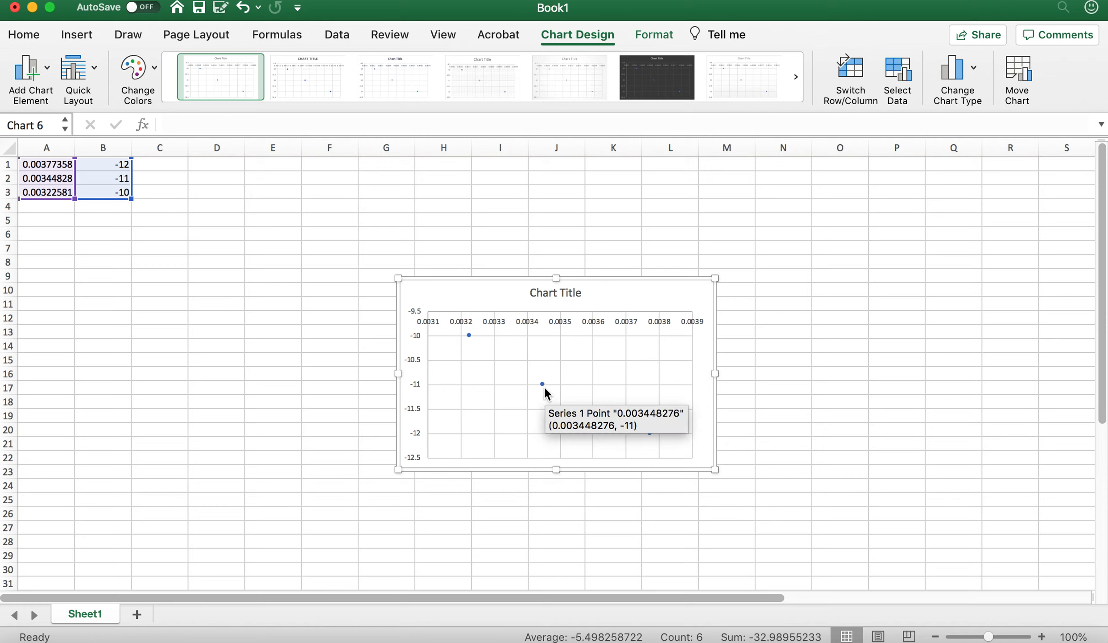
pyautogui.moveTo(574, 292)
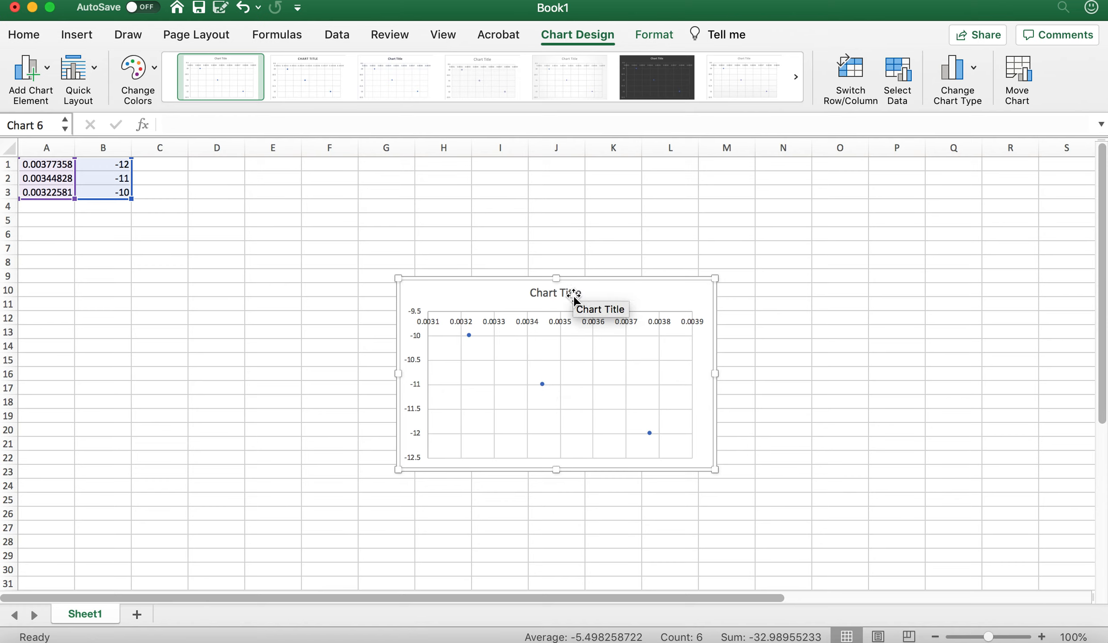
pyautogui.click(555, 293)
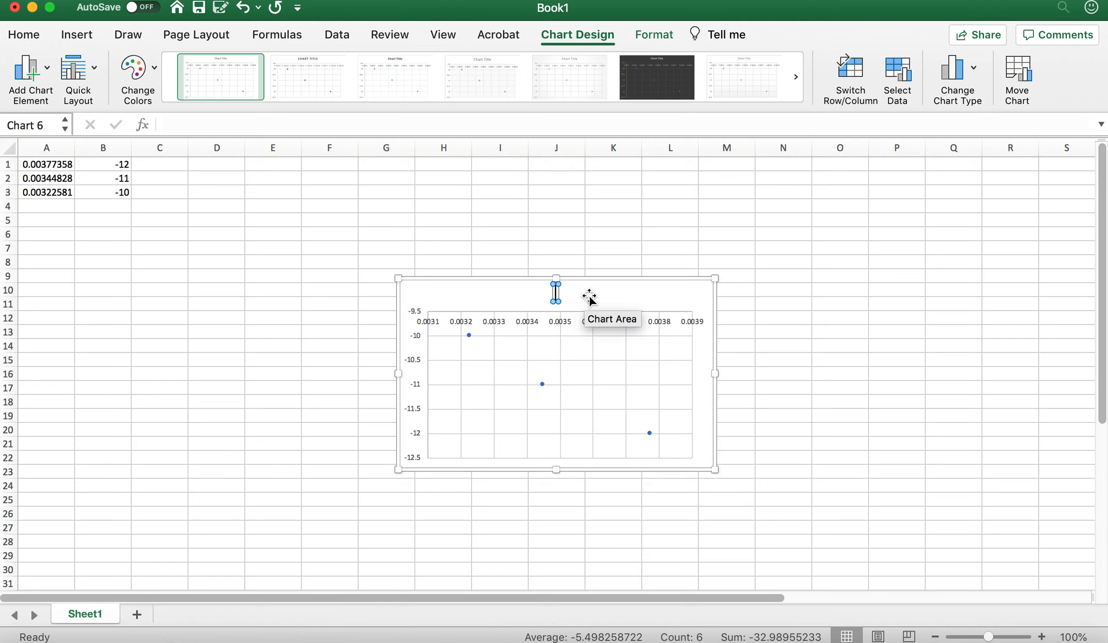
# Replace the empty chart title with 'Graph of 1/T v ln k'.
pyautogui.write('Graph')
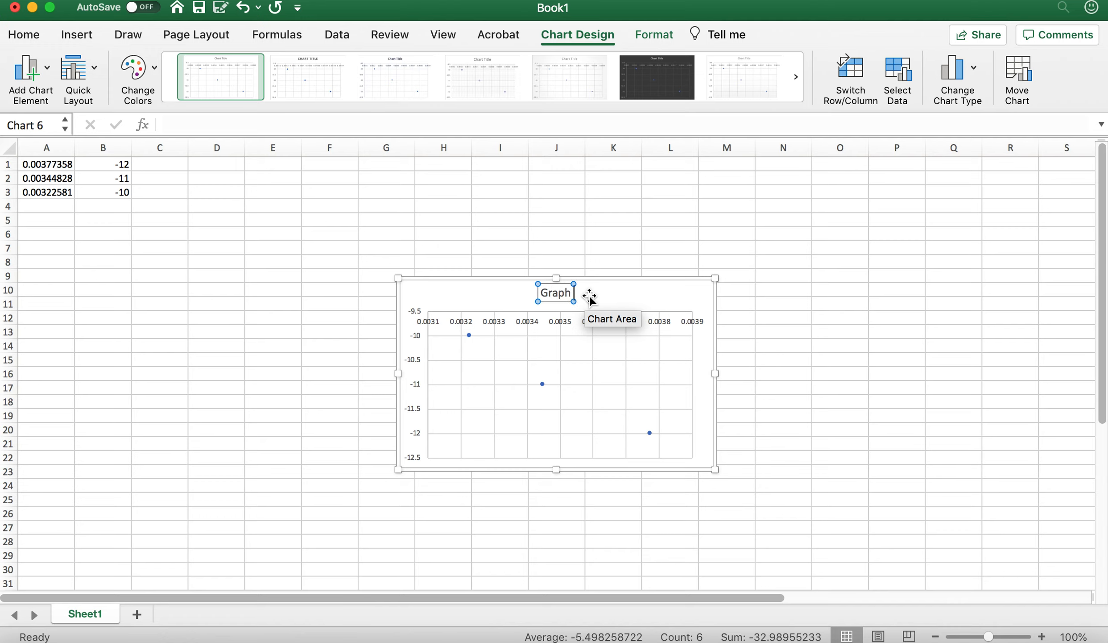
pyautogui.write('of')
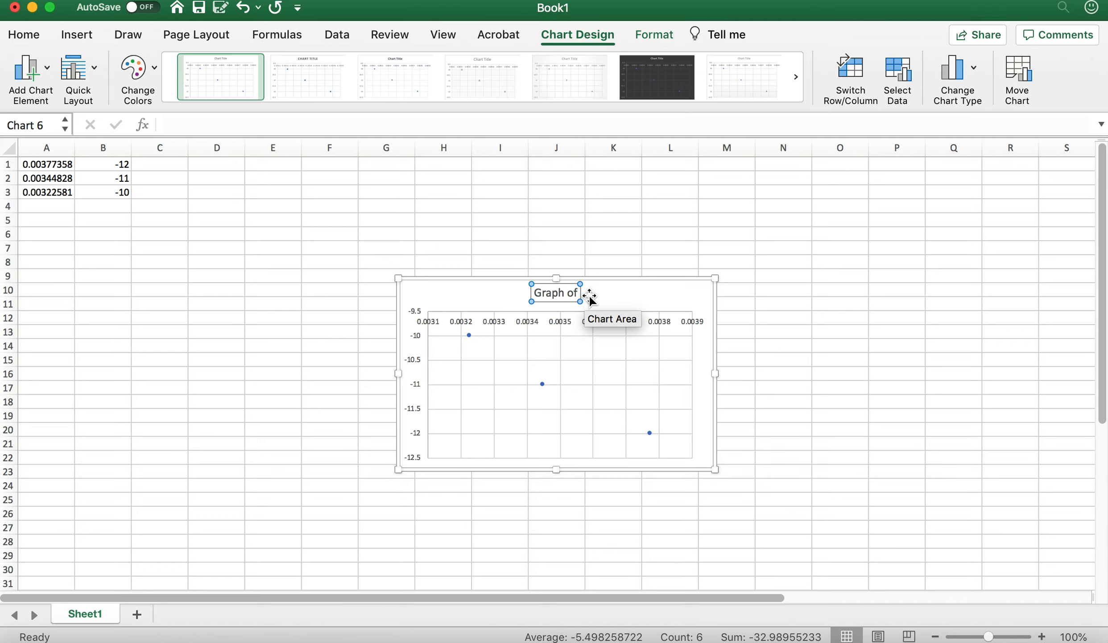
pyautogui.write('1/T v ln')
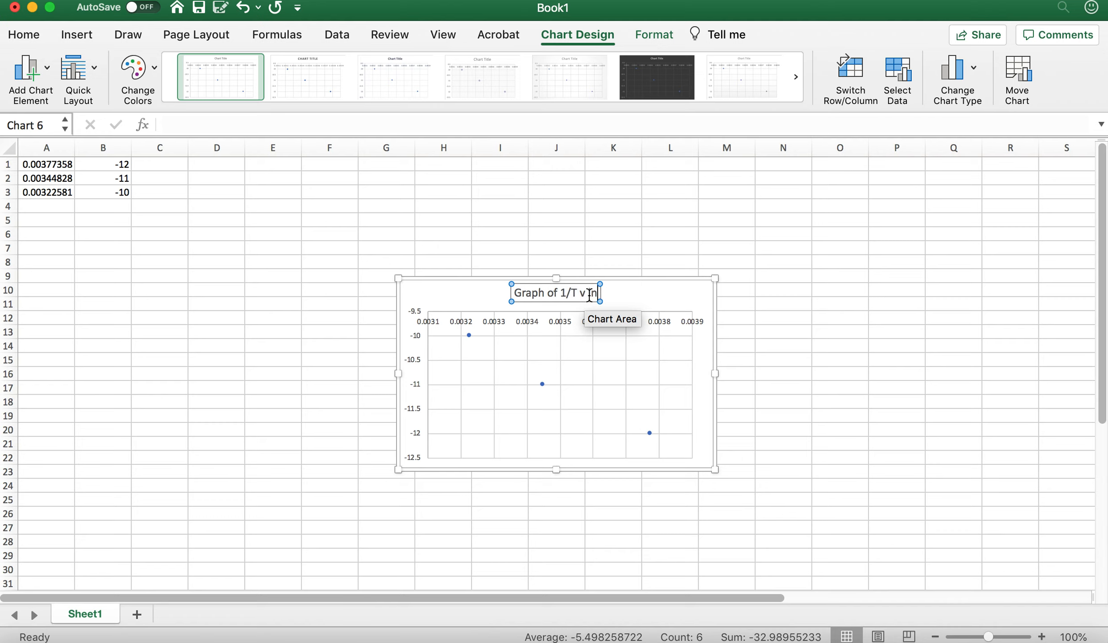
pyautogui.write('k')
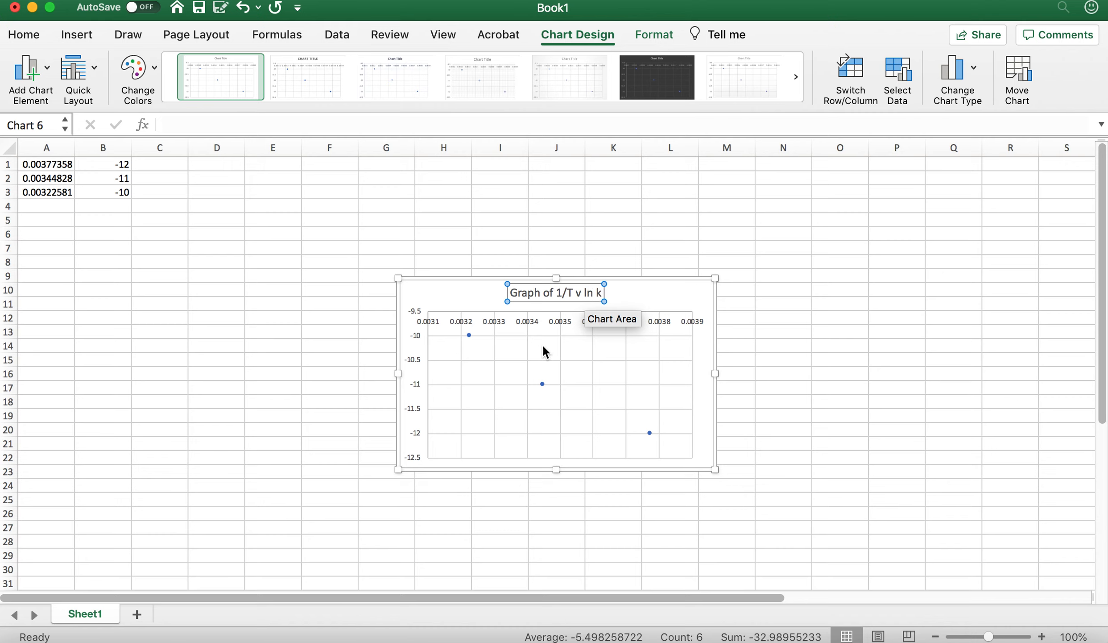
pyautogui.moveTo(30, 76)
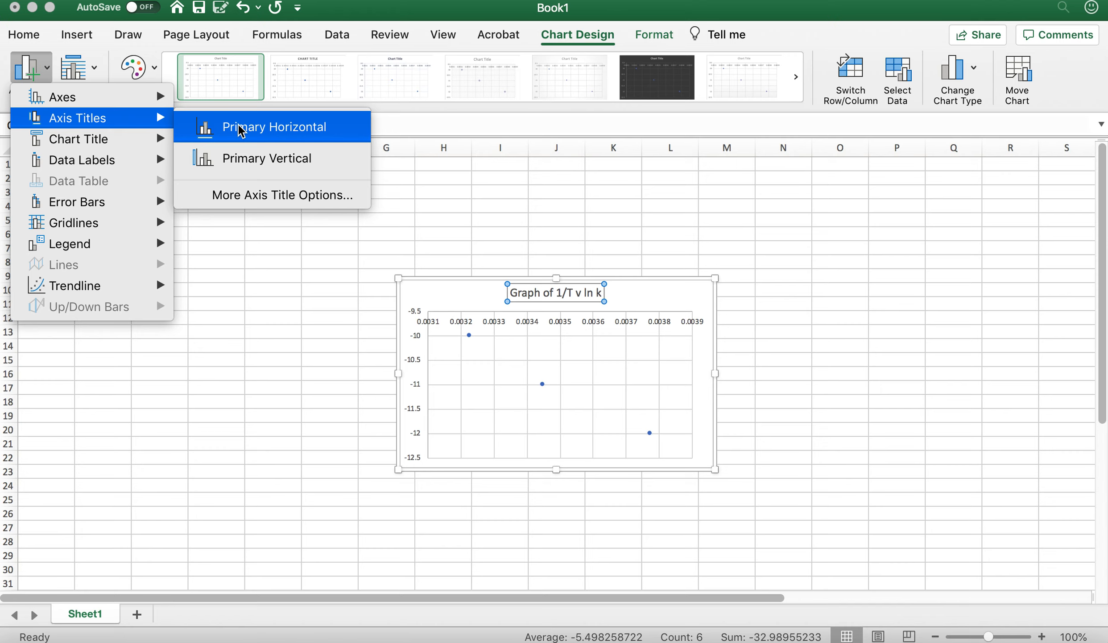
# Add a primary horizontal axis title reading '1/T (1/K)'.
pyautogui.click(275, 127)
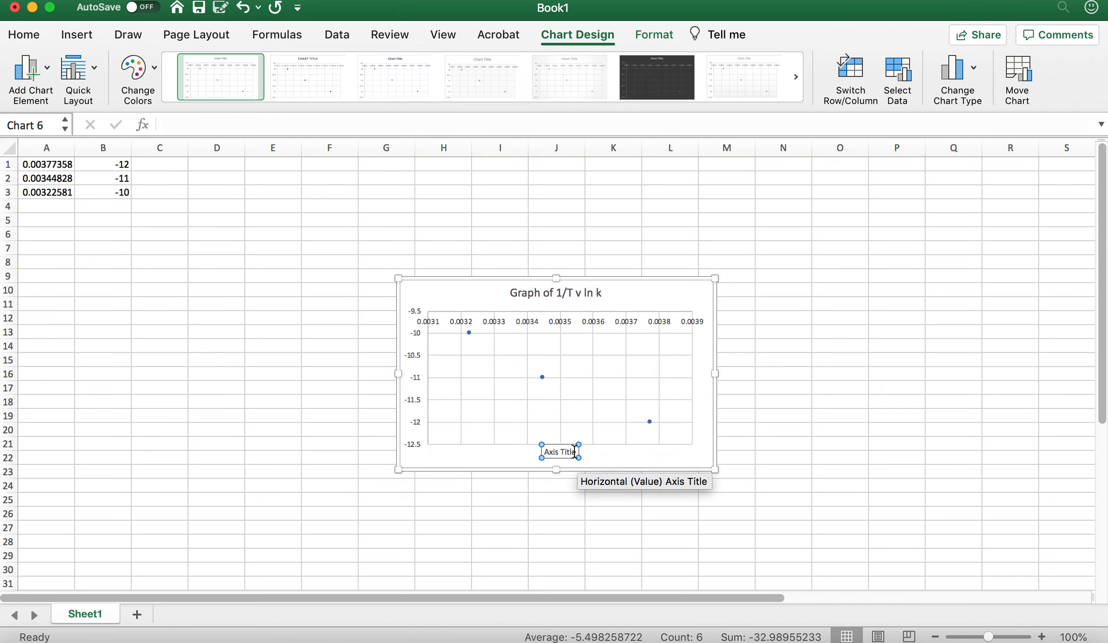
pyautogui.moveTo(644, 450)
pyautogui.write('1/T (1/K)')
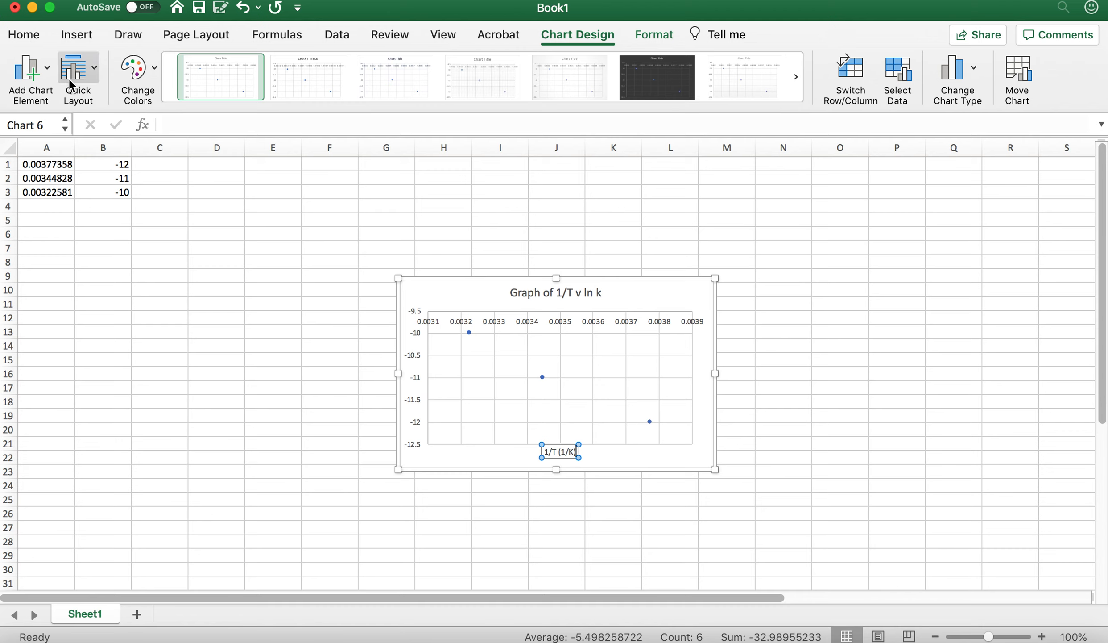
pyautogui.click(29, 80)
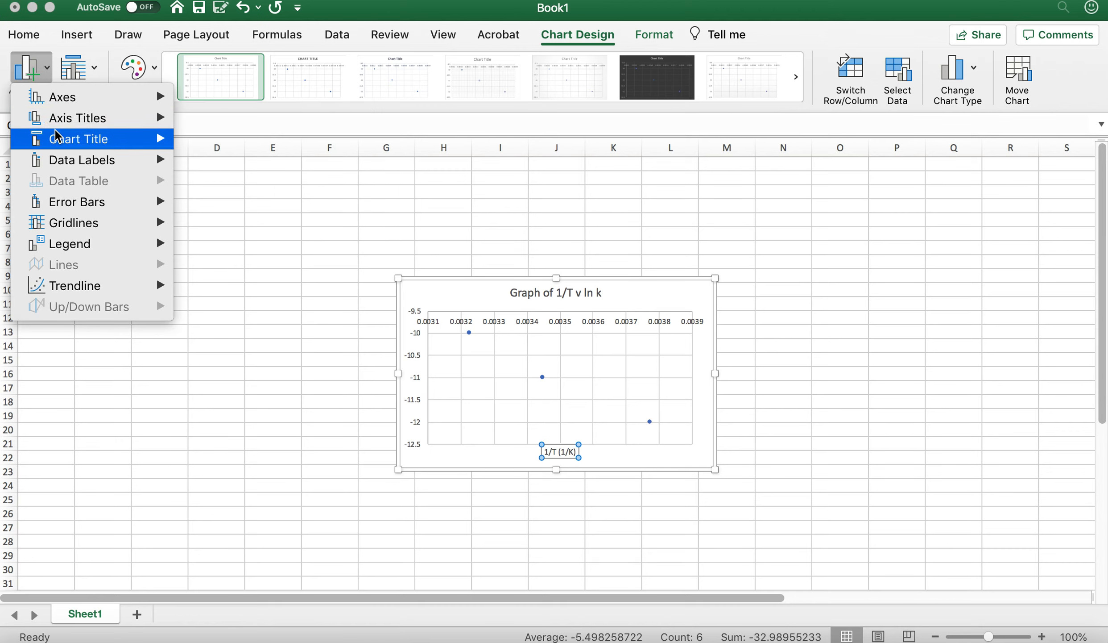
# Add a primary vertical axis title placeholder for 'ln k'.
pyautogui.click(78, 119)
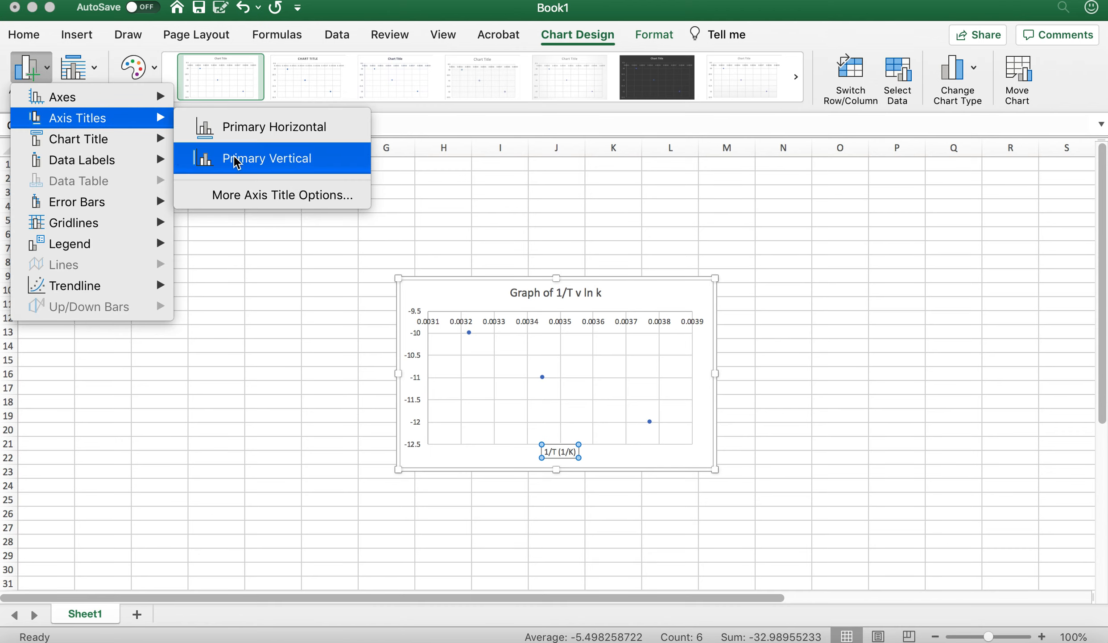
pyautogui.click(267, 157)
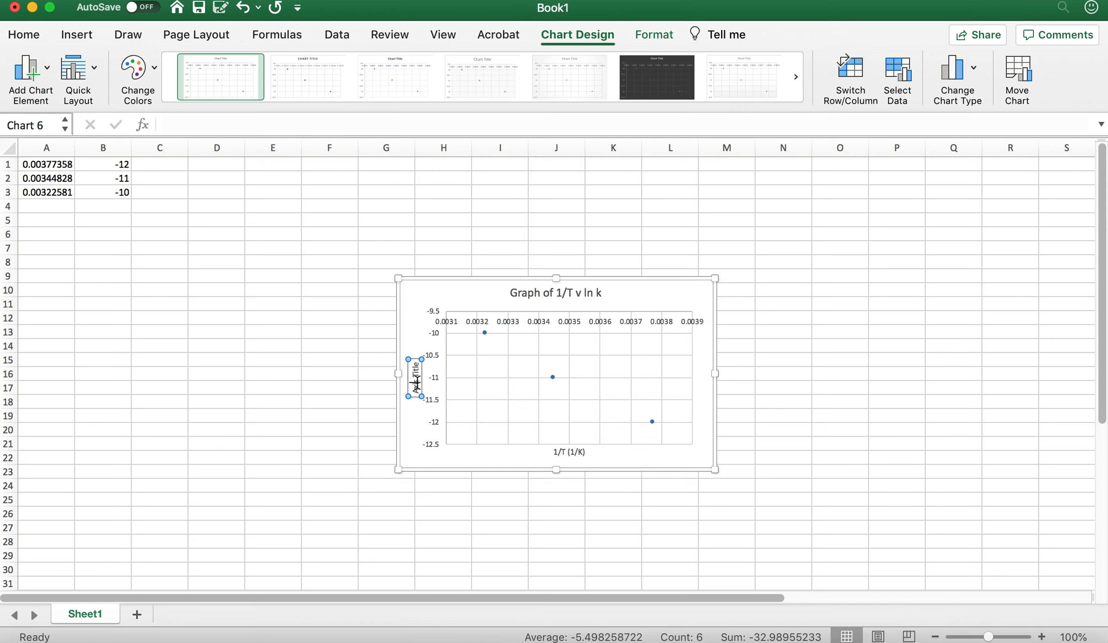
pyautogui.moveTo(510, 370)
pyautogui.write('ln k')
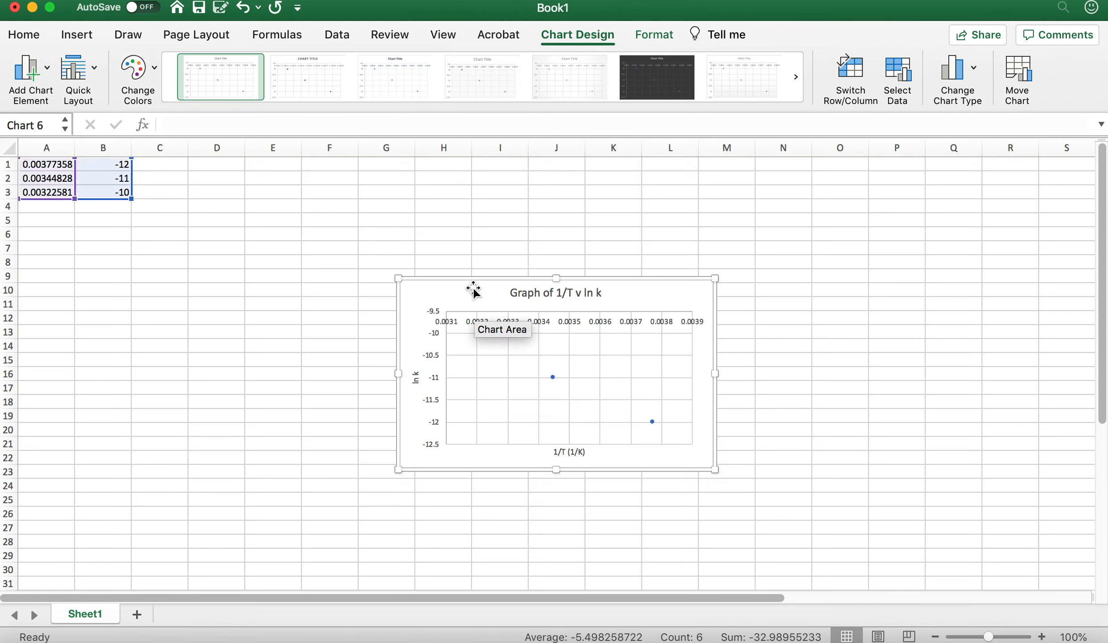
pyautogui.moveTo(557, 385)
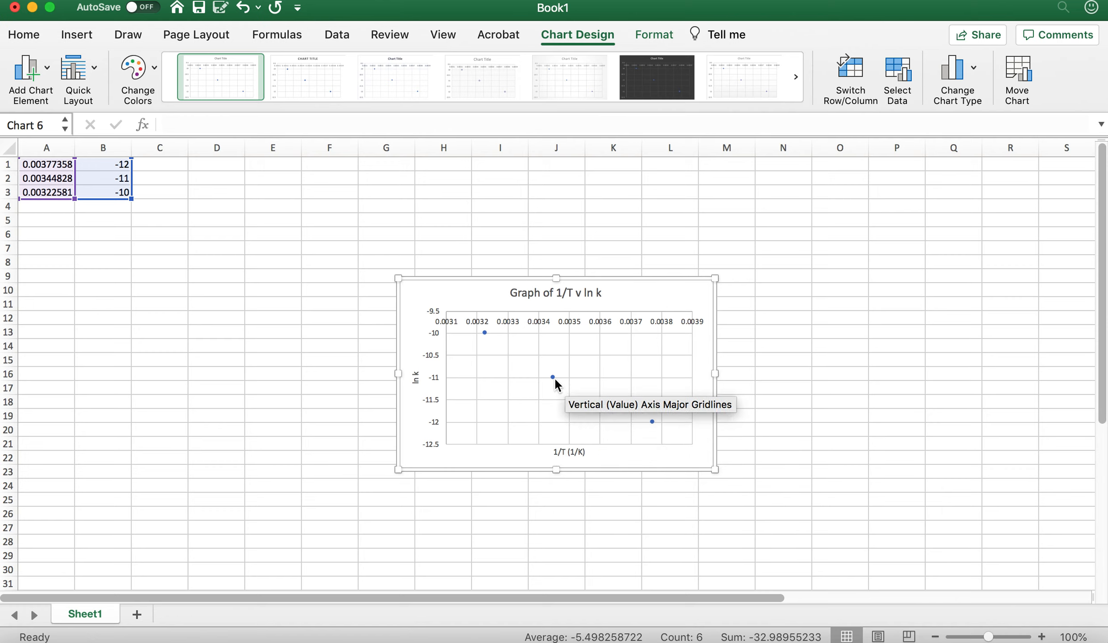
pyautogui.moveTo(552, 377)
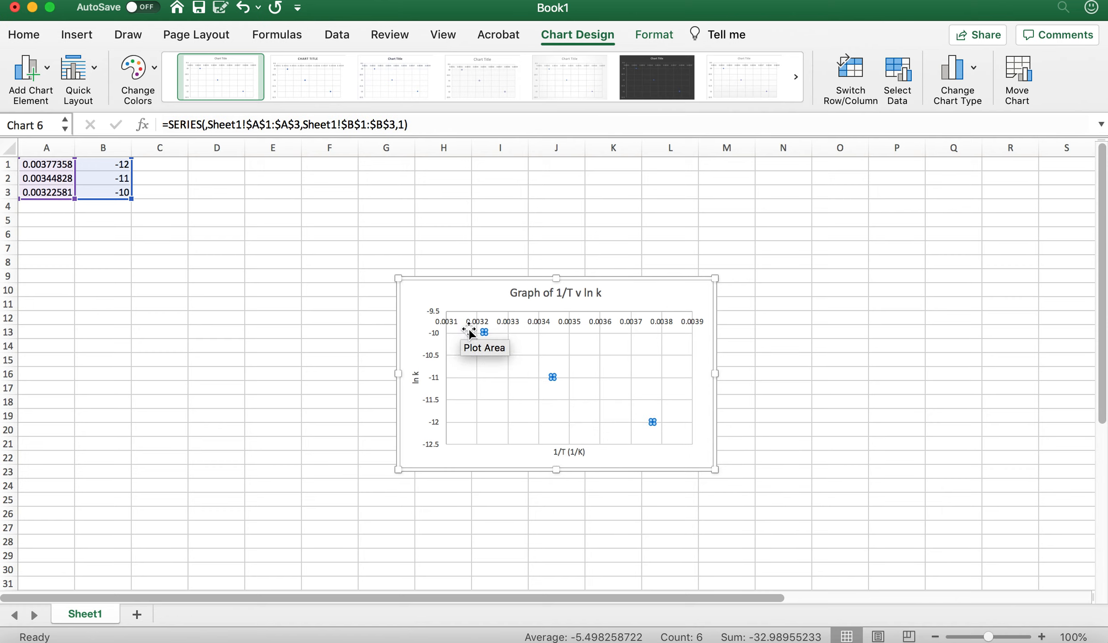
pyautogui.moveTo(653, 422)
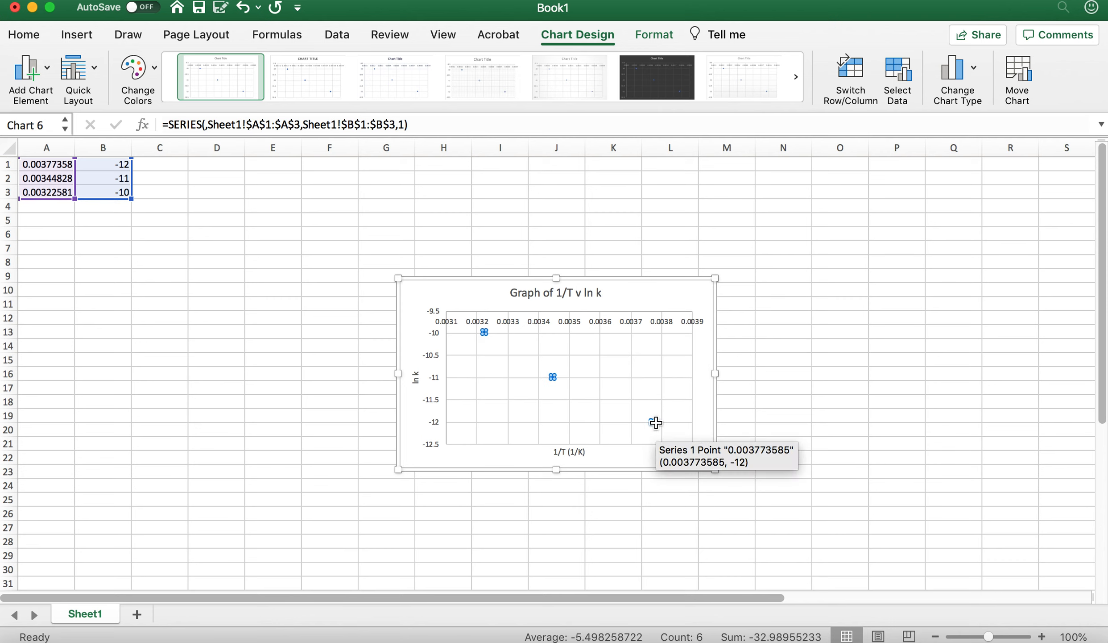
# Right-click the plotted data series to add a linear trendline.
pyautogui.rightClick(650, 422)
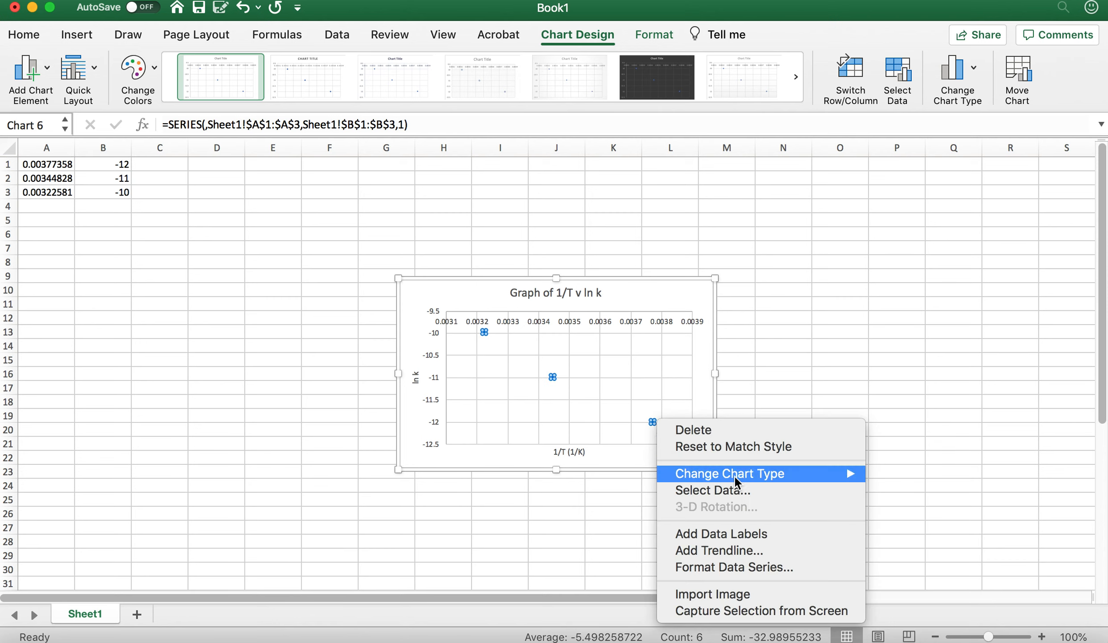
pyautogui.moveTo(742, 550)
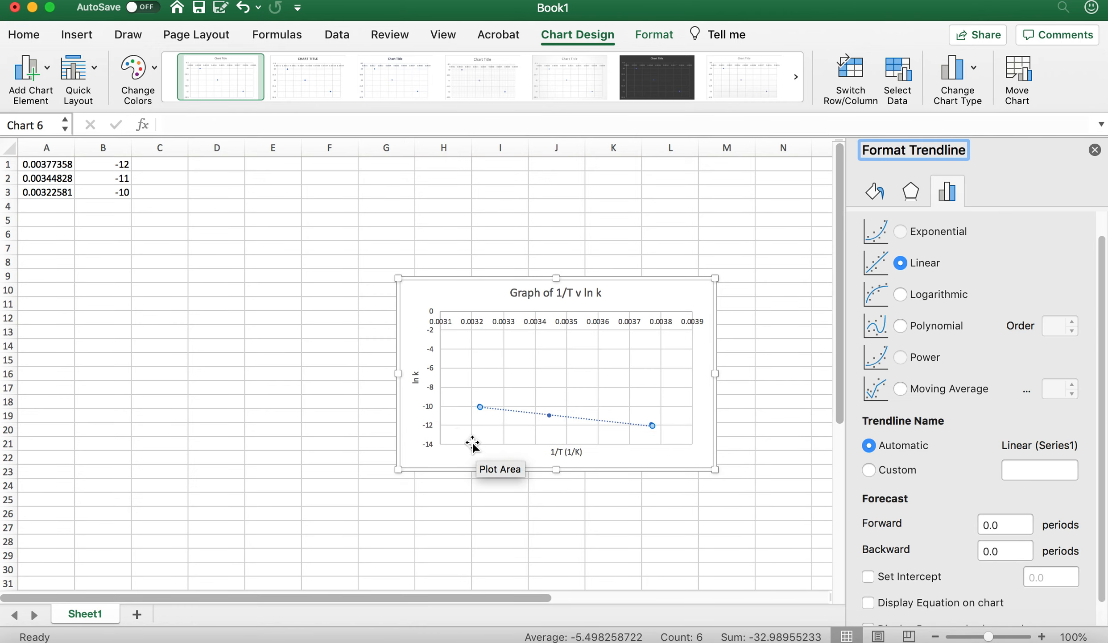
pyautogui.moveTo(897, 569)
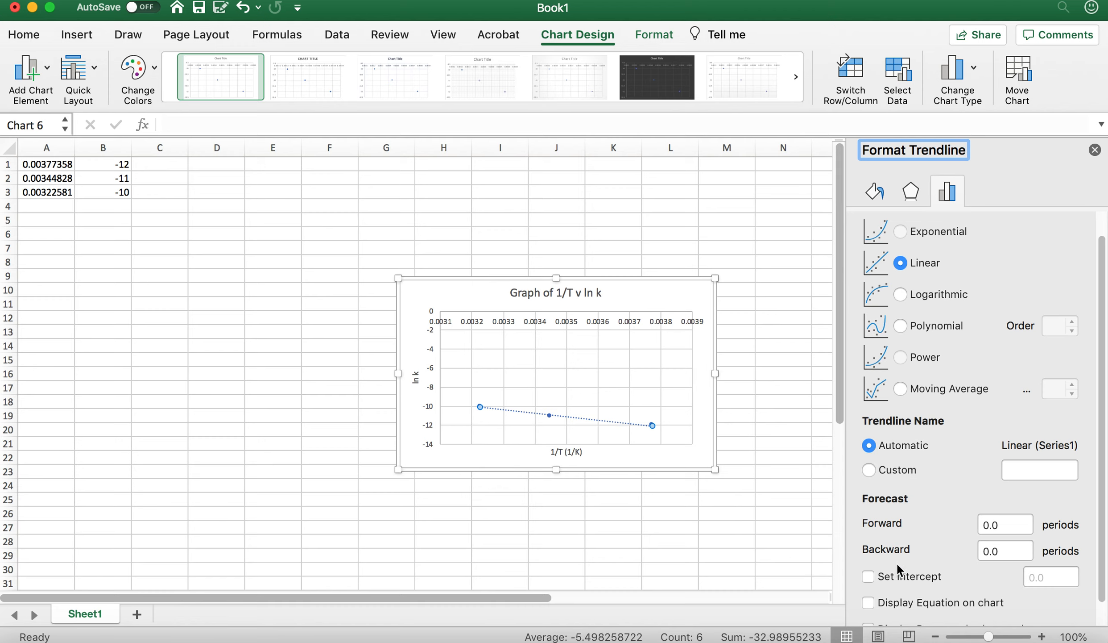
pyautogui.moveTo(868, 602)
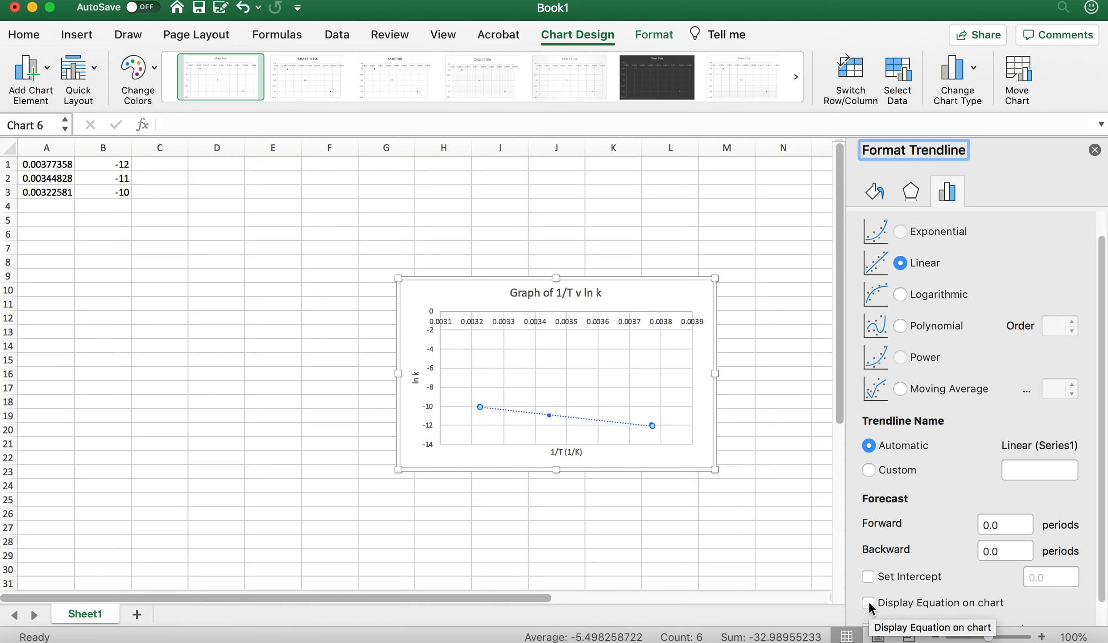
# Display the trendline equation y = -3608.7x + 1.5675 and set its font size to 20.
pyautogui.click(869, 602)
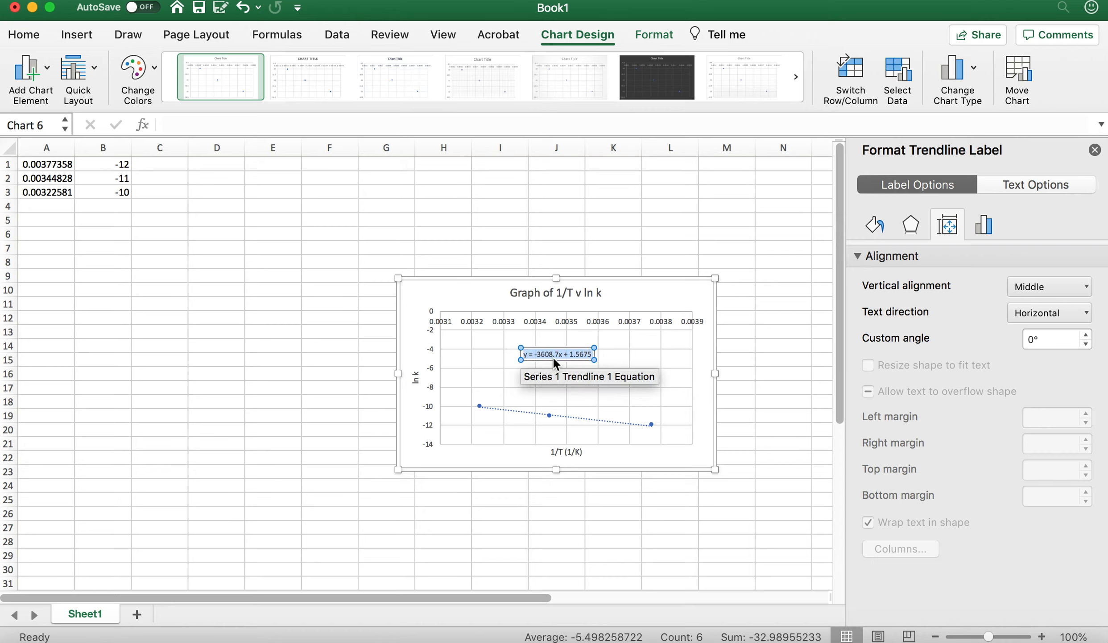
pyautogui.rightClick(557, 355)
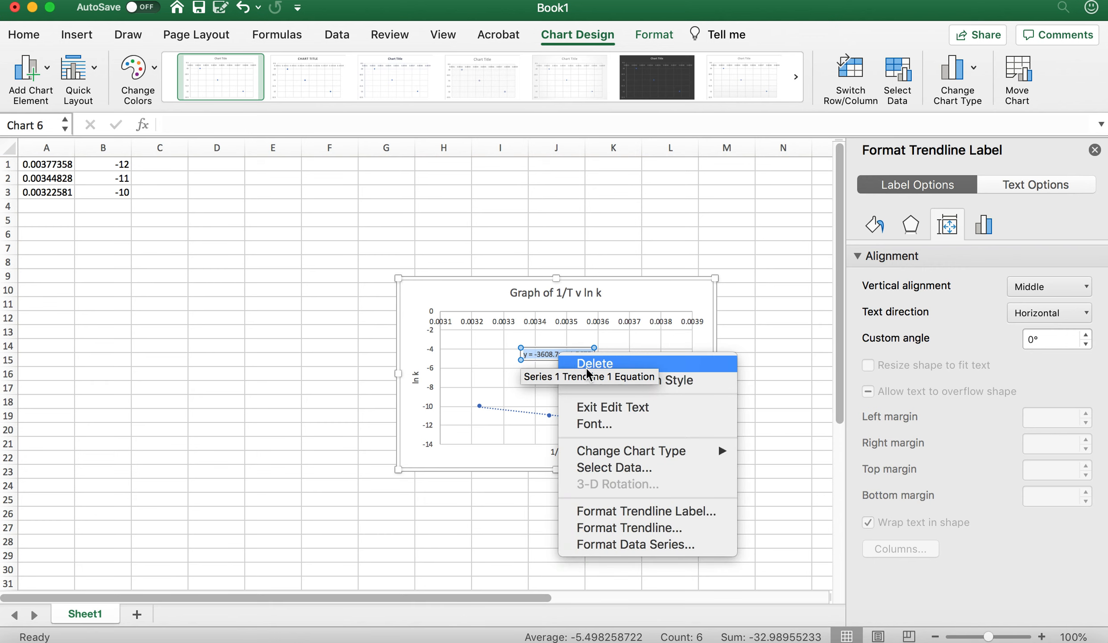
pyautogui.click(594, 423)
pyautogui.write('20')
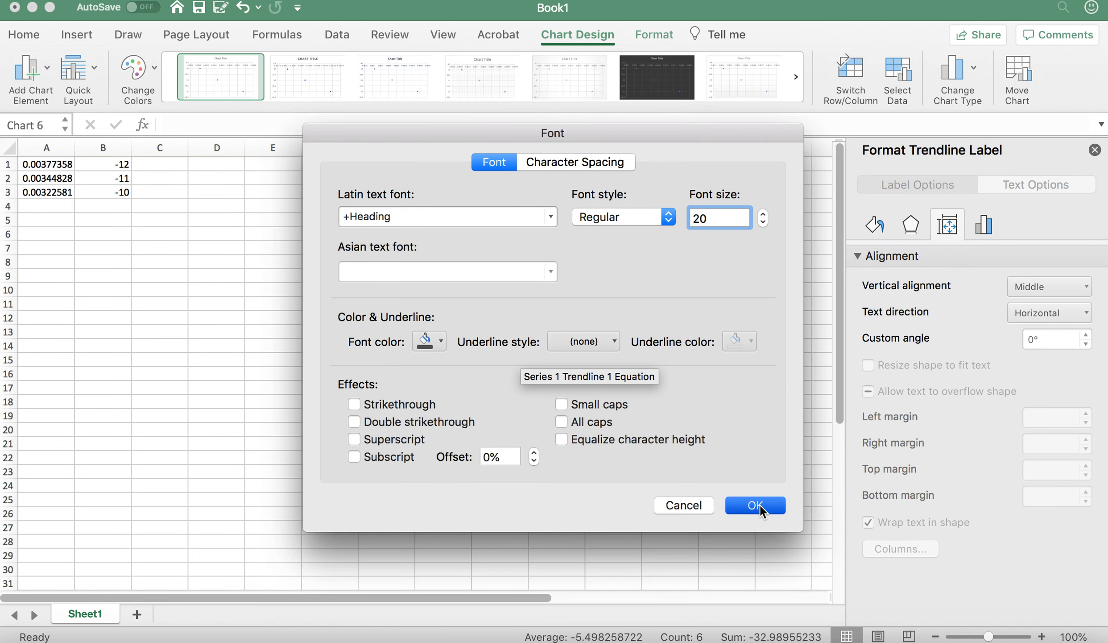
pyautogui.click(755, 504)
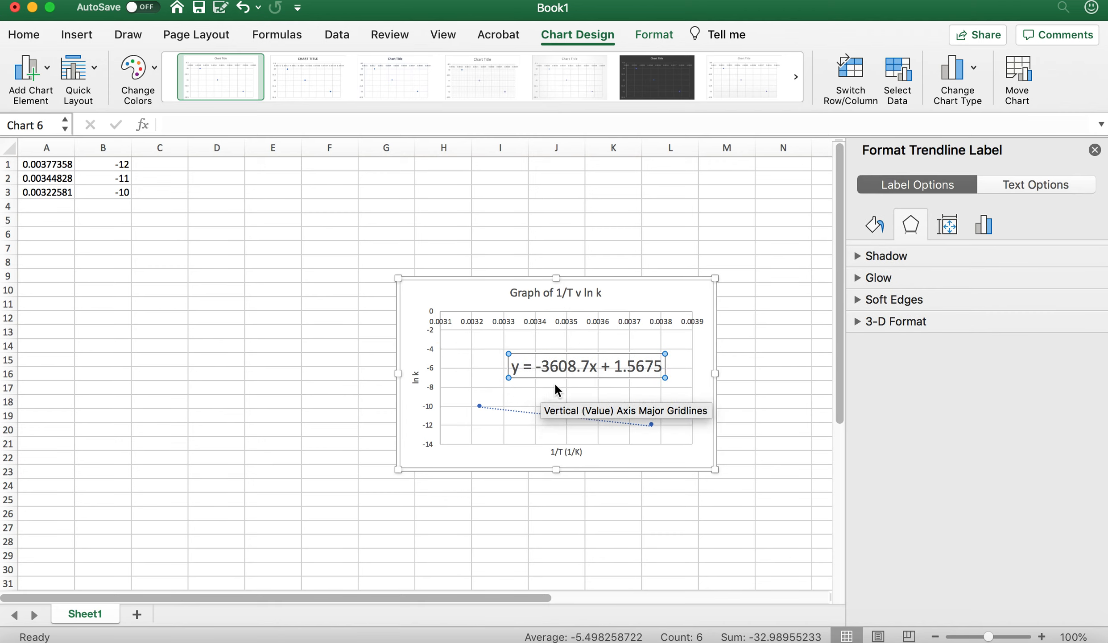
pyautogui.moveTo(656, 373)
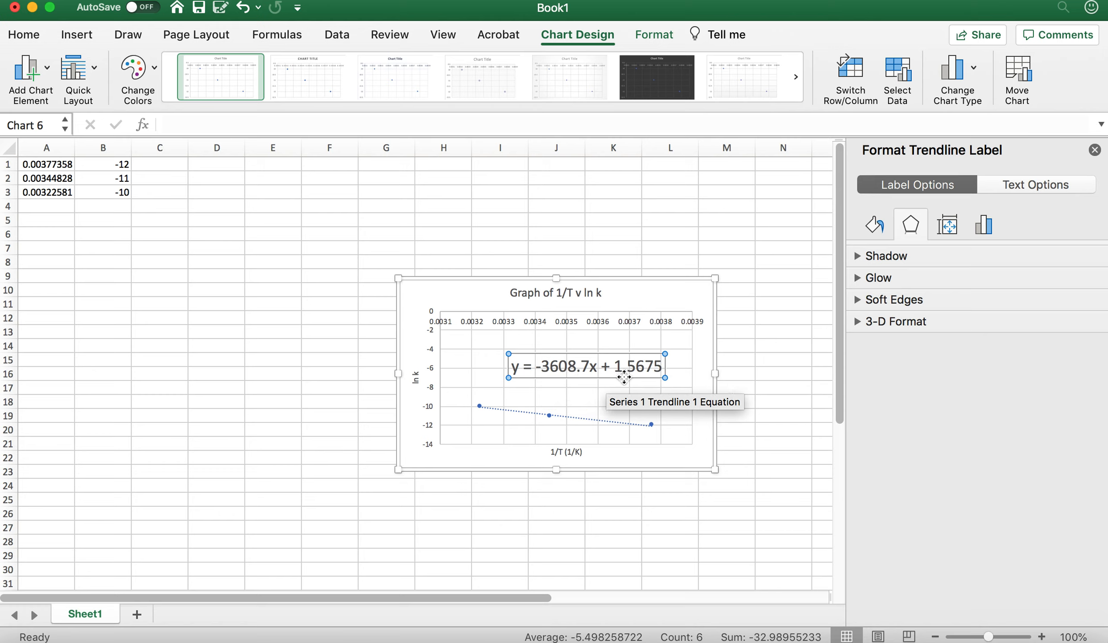
pyautogui.moveTo(658, 375)
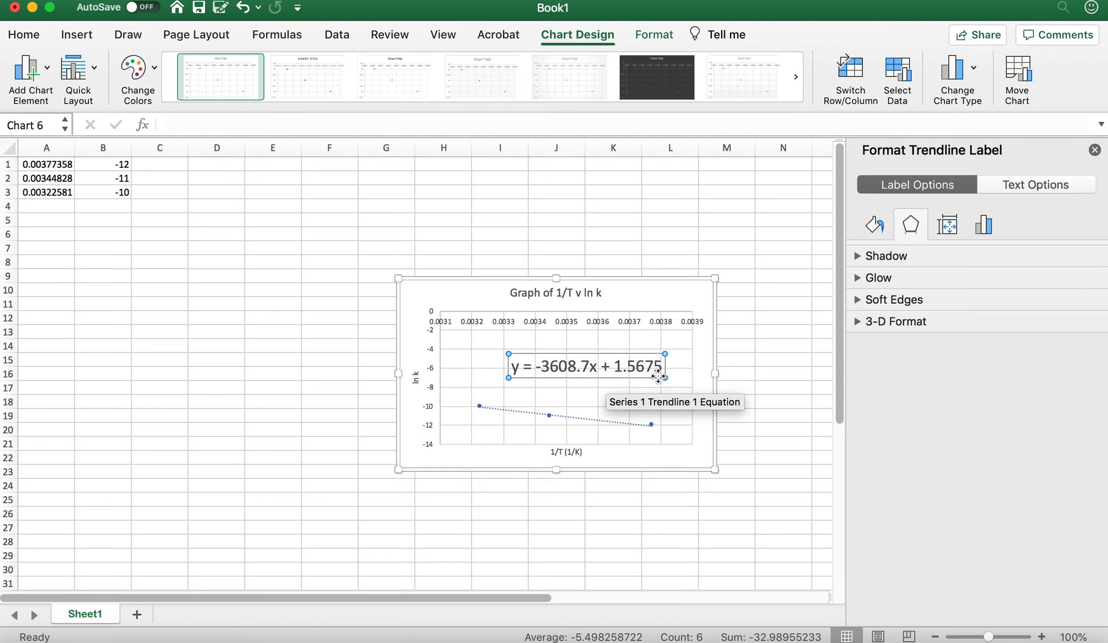
pyautogui.moveTo(551, 373)
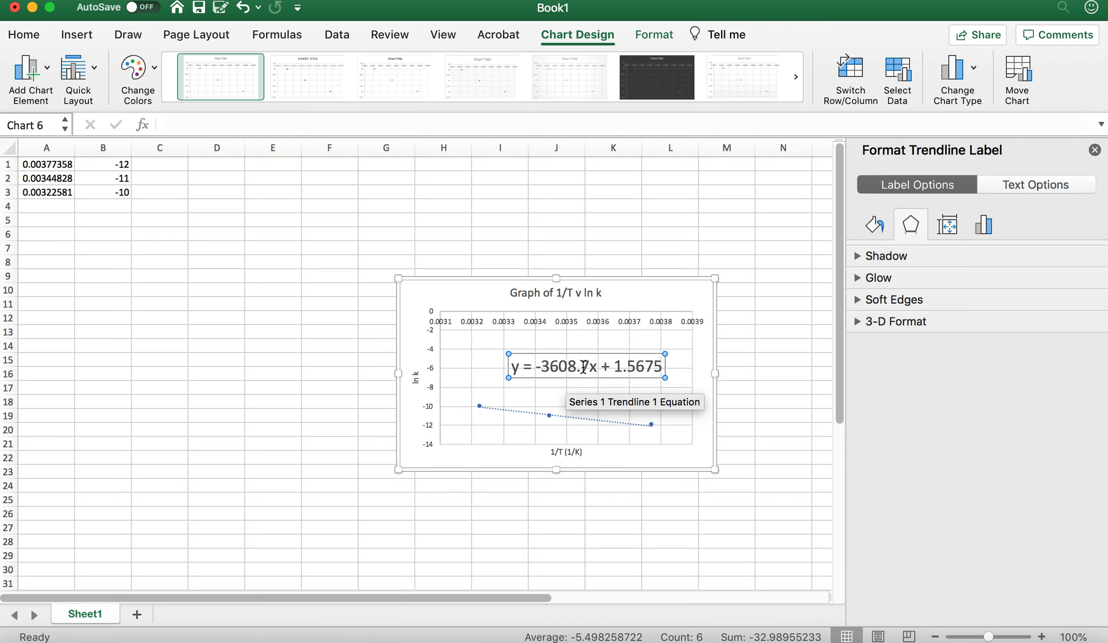
pyautogui.moveTo(562, 451)
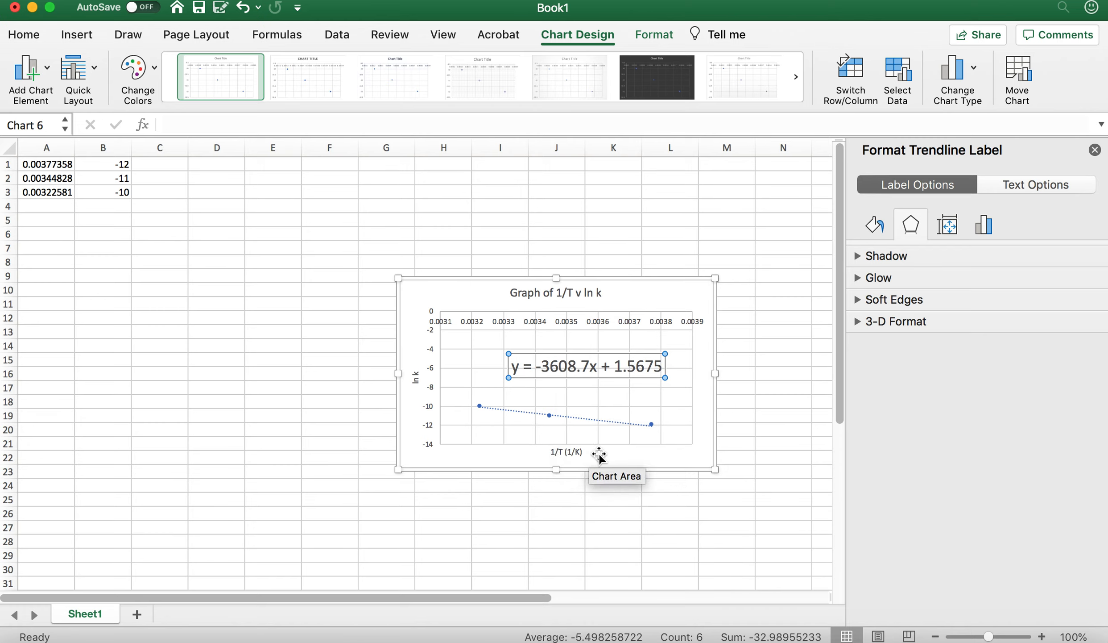
pyautogui.moveTo(648, 477)
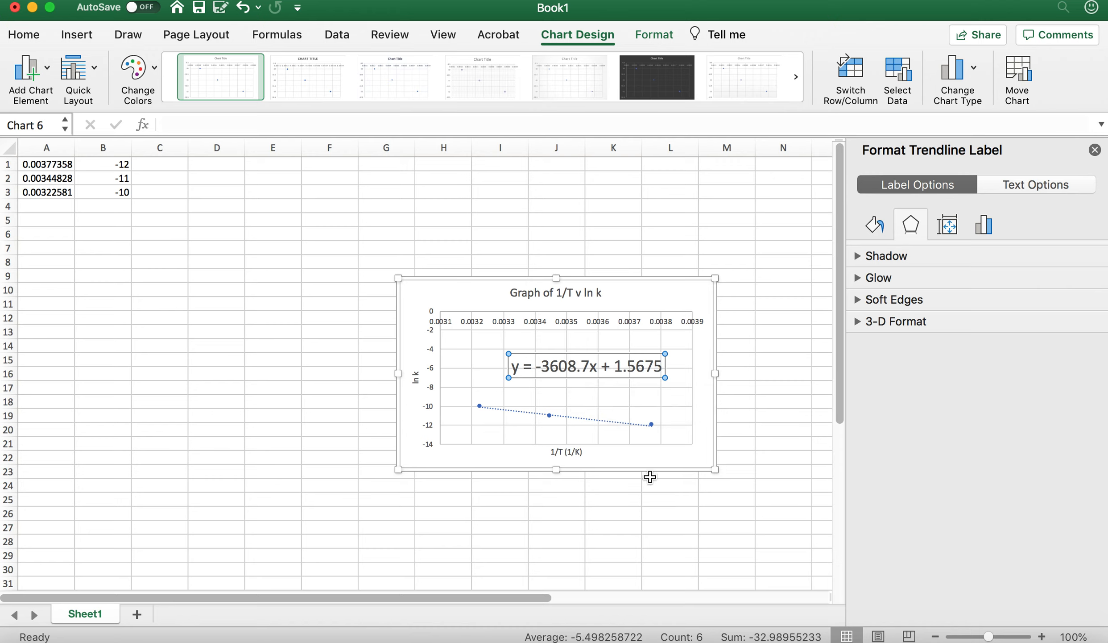